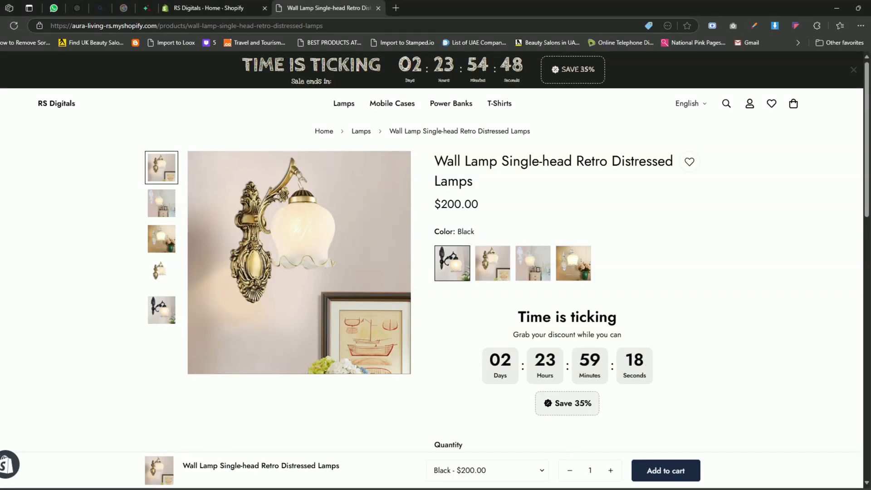
mouse_move(653, 303)
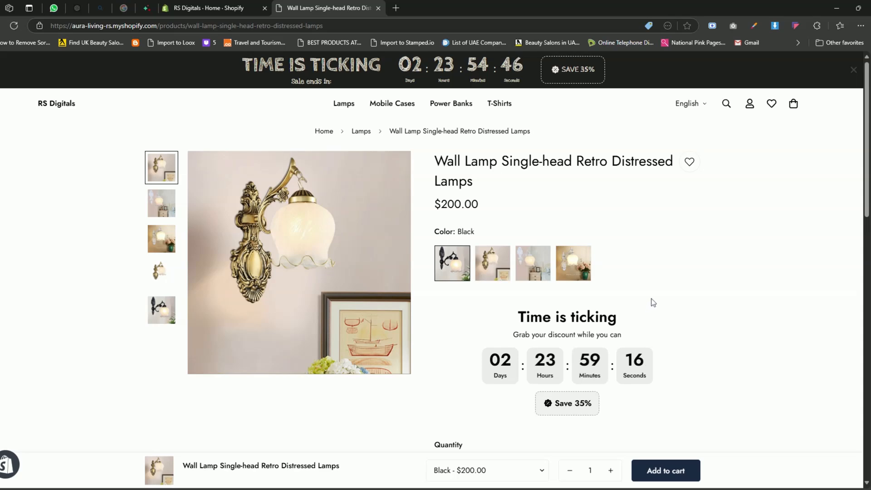
Reach the store settings page listing installed apps and sales channels
scroll("down", 3)
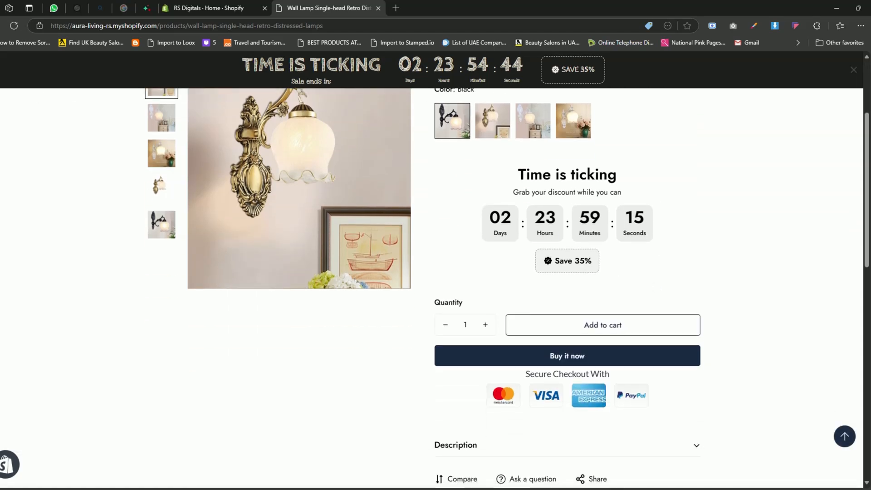
mouse_move(667, 233)
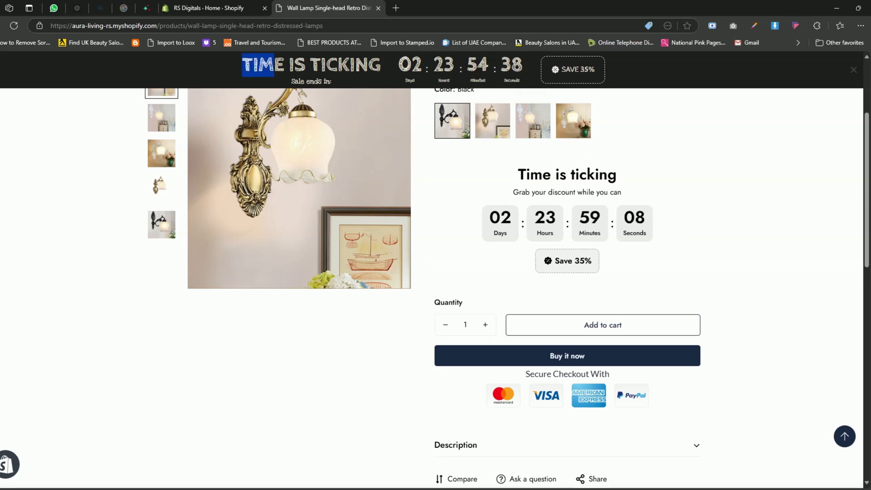
mouse_move(734, 173)
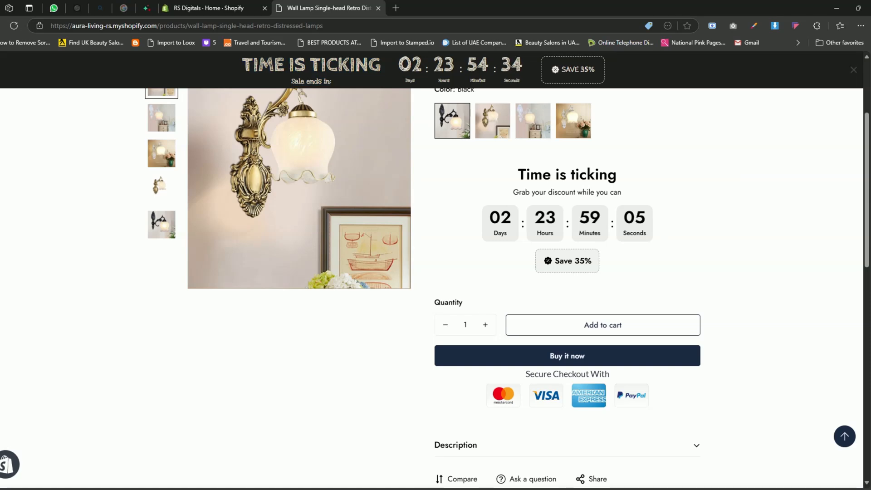
left_click(217, 8)
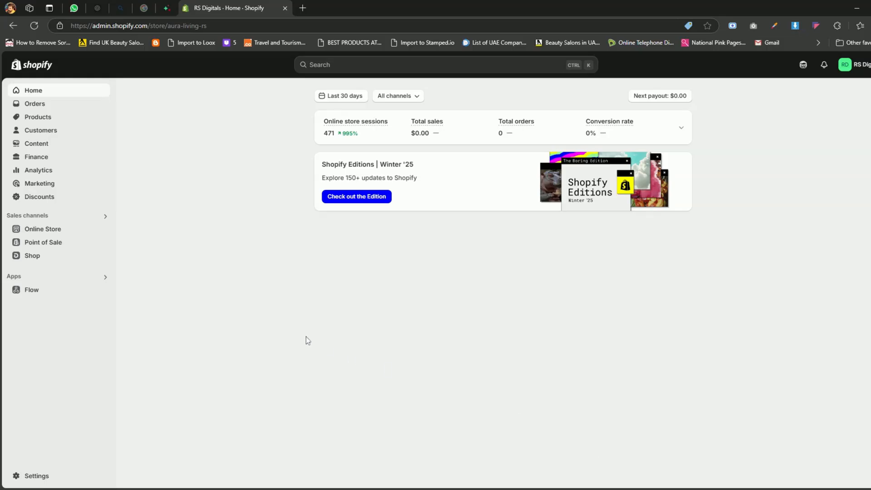
mouse_move(294, 308)
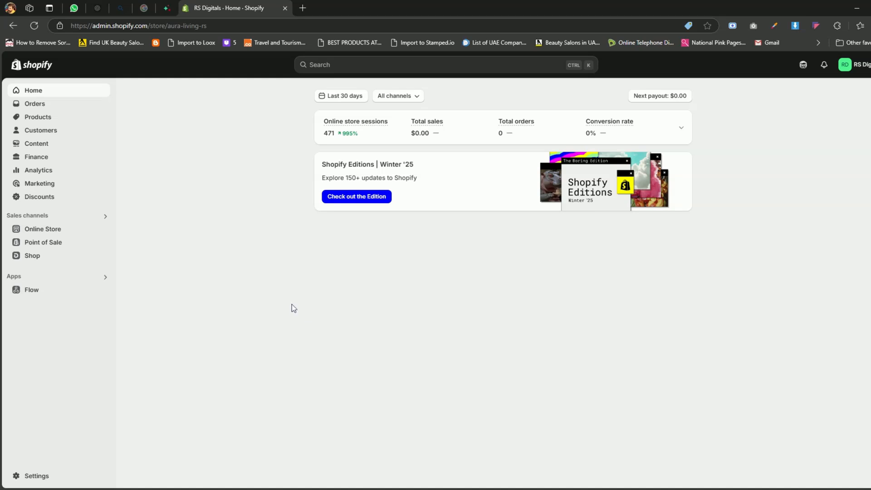
mouse_move(110, 380)
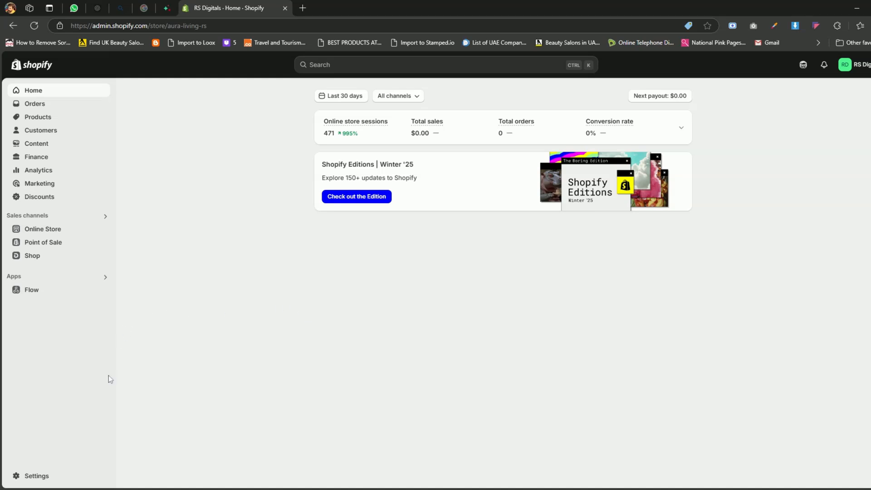
left_click(37, 476)
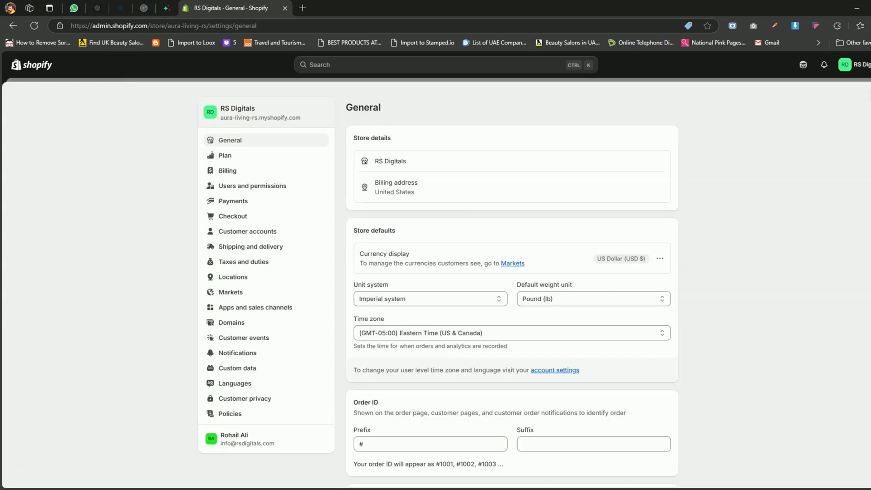
mouse_move(267, 308)
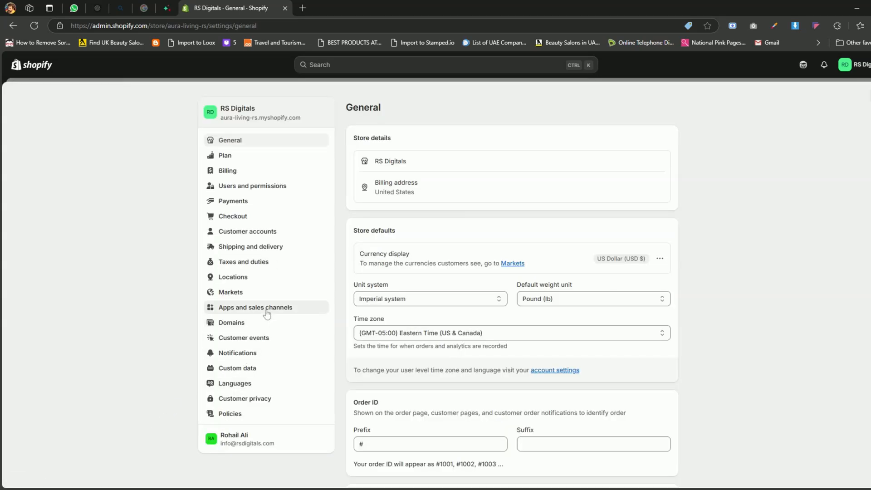
left_click(255, 308)
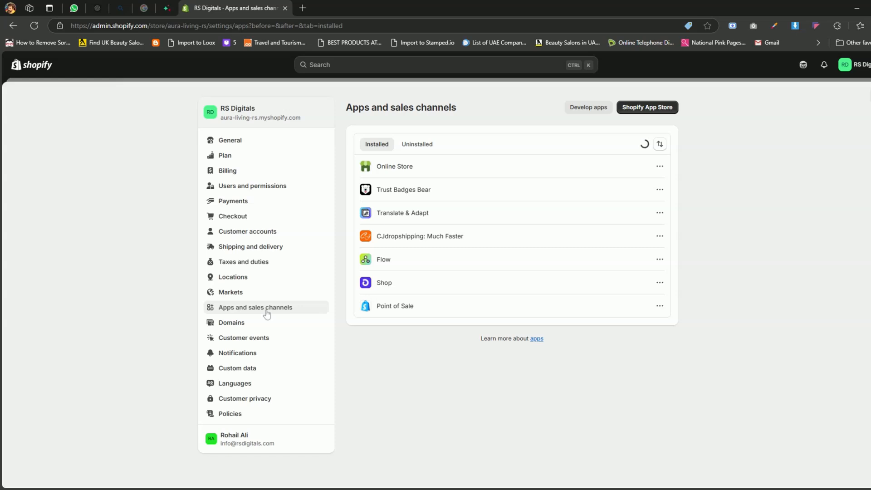
mouse_move(430, 309)
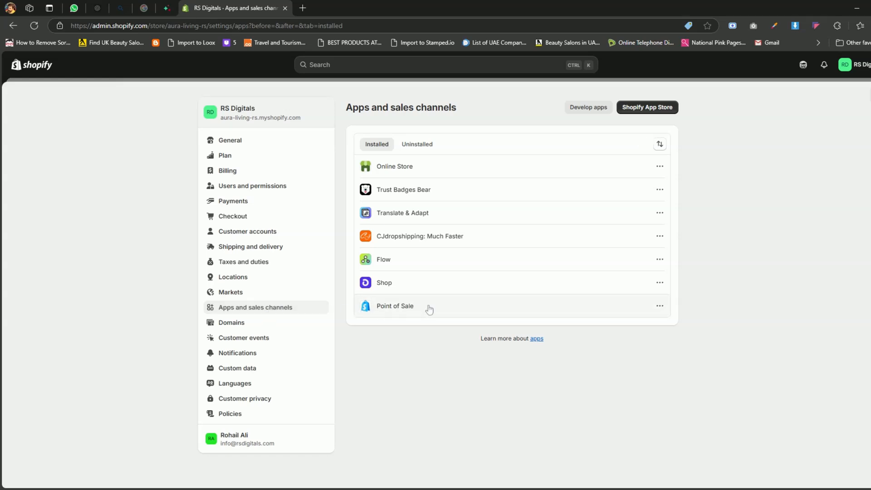
mouse_move(634, 115)
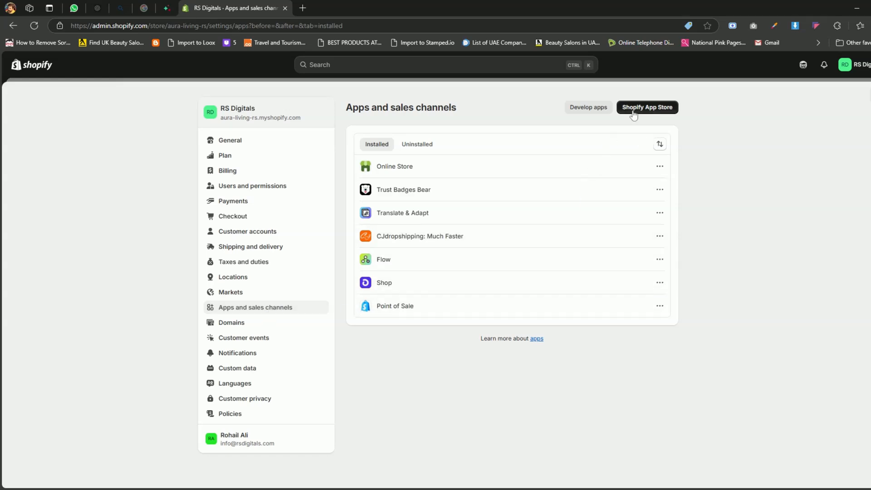
Head to the Shopify App Store from the apps and sales channels settings
left_click(646, 108)
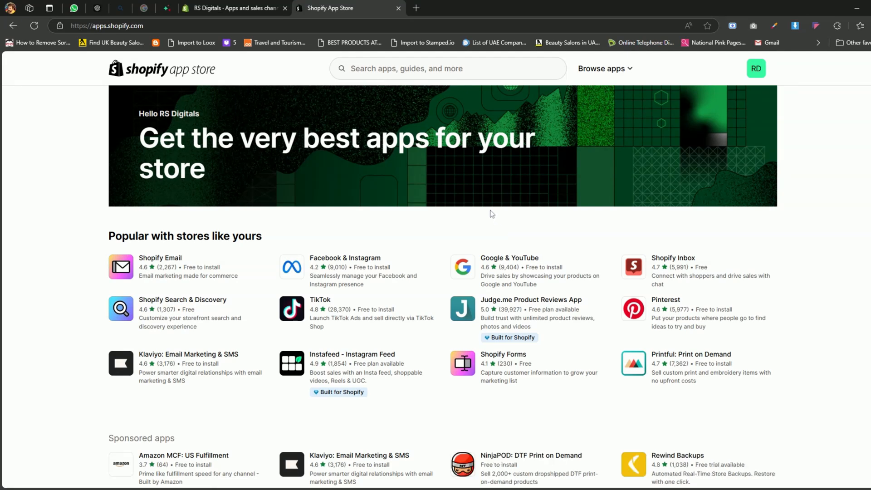
Search the App Store for GSC Countdown timer and begin installing GSC Countdown Timer Bar
left_click(447, 68)
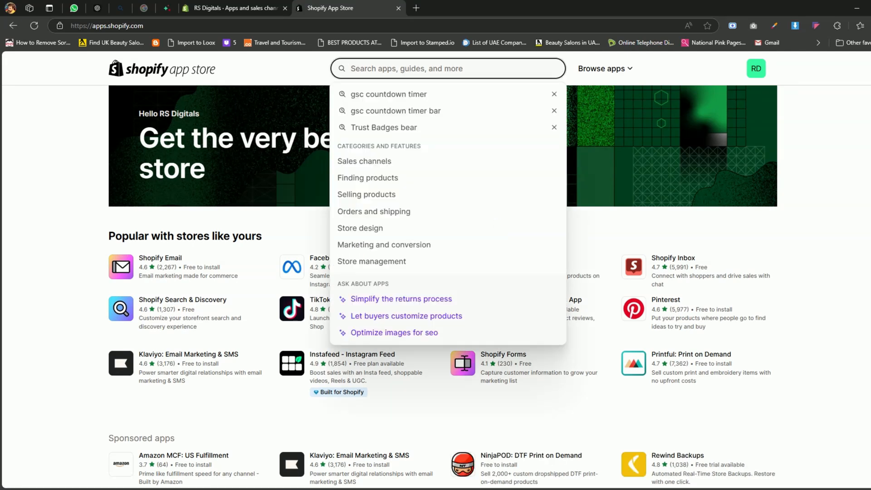
type("GSC COU")
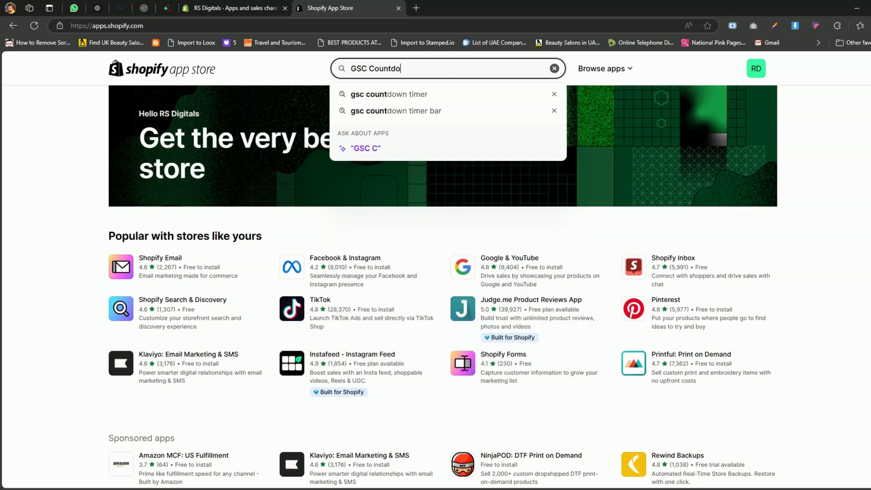
left_click(389, 93)
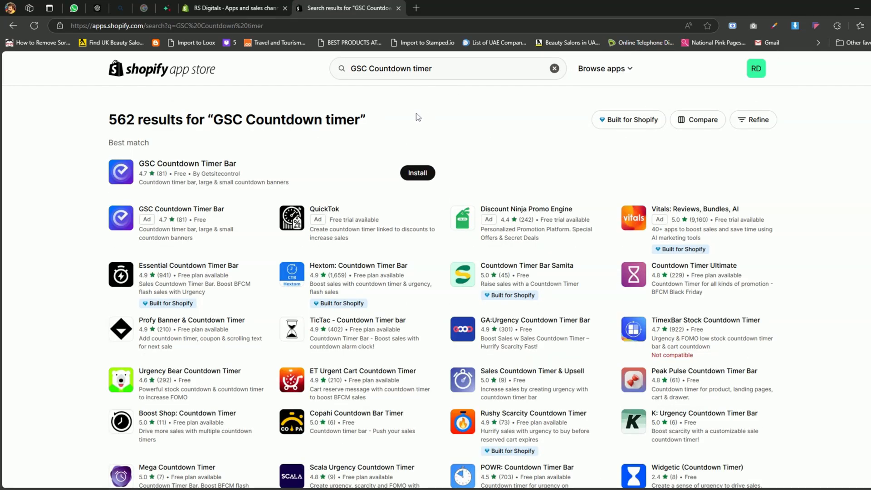
mouse_move(418, 172)
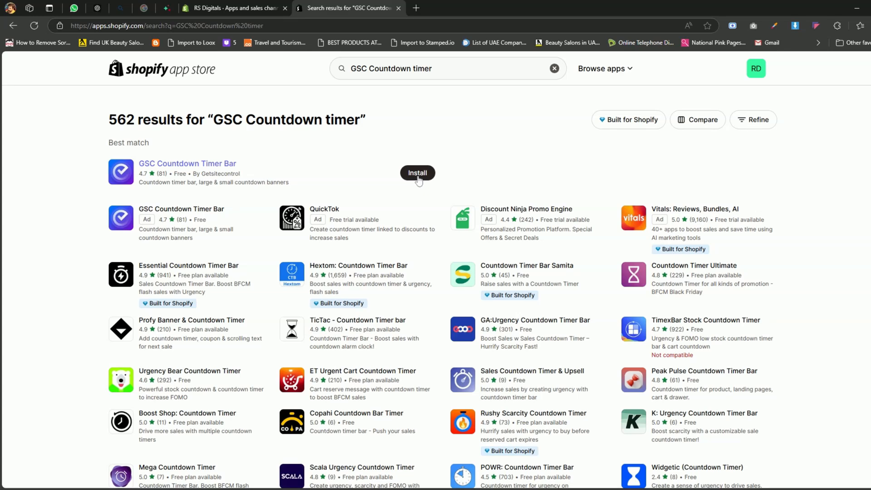
left_click(418, 173)
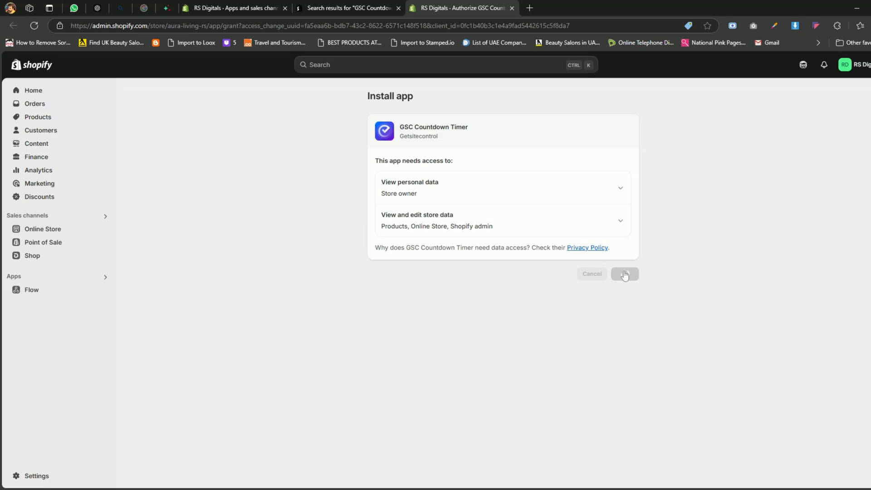
Approve the requested permissions so GSC Countdown Timer installs into the store
left_click(624, 273)
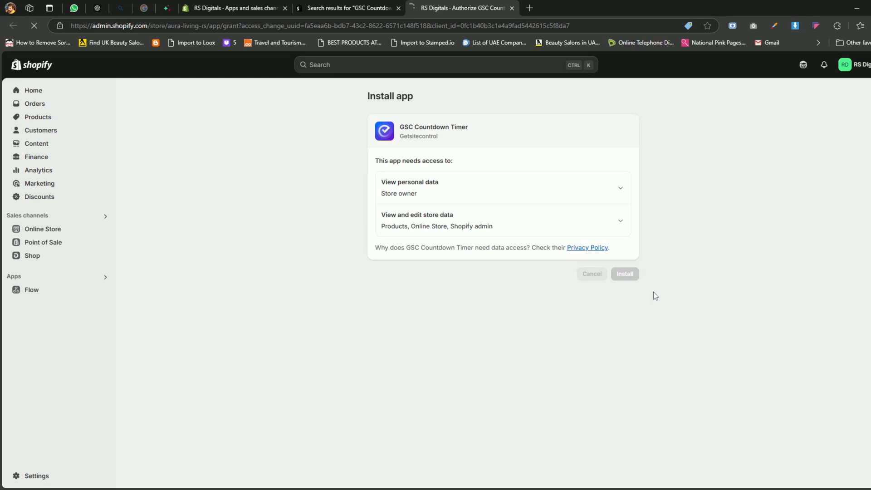
left_click(624, 273)
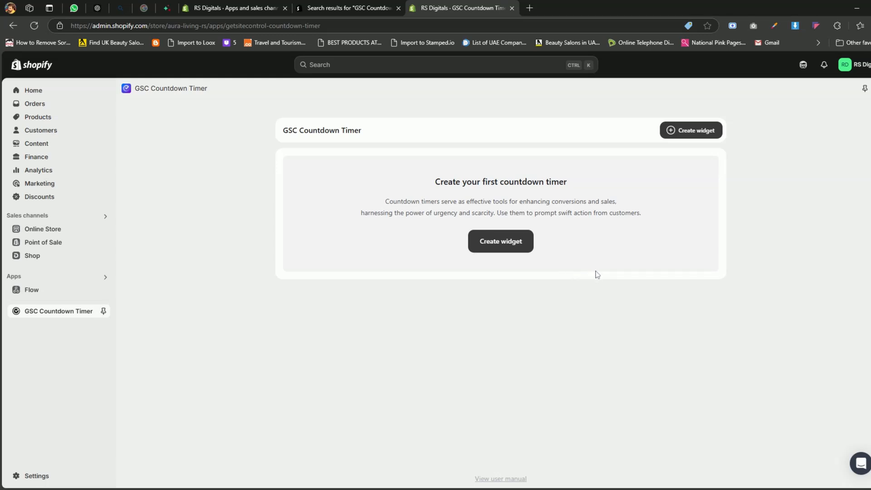
Create a new widget, compare Small, Bar and Large layouts, and select Small
left_click(499, 240)
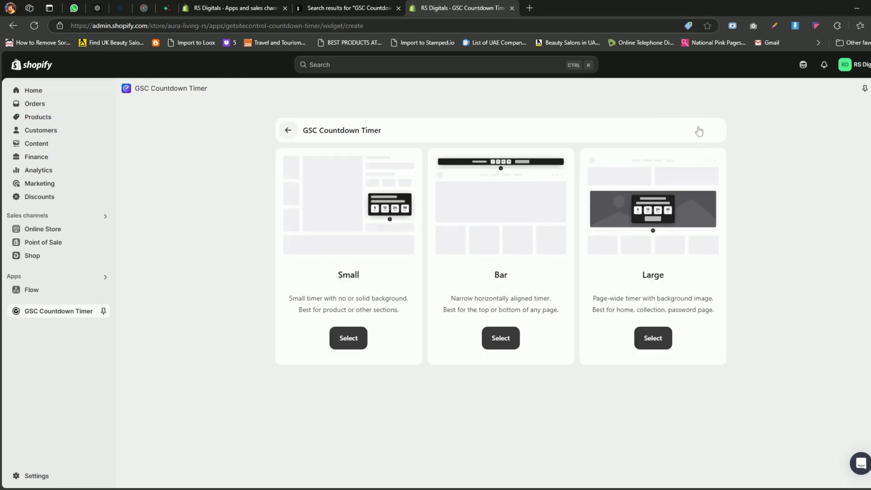
mouse_move(381, 219)
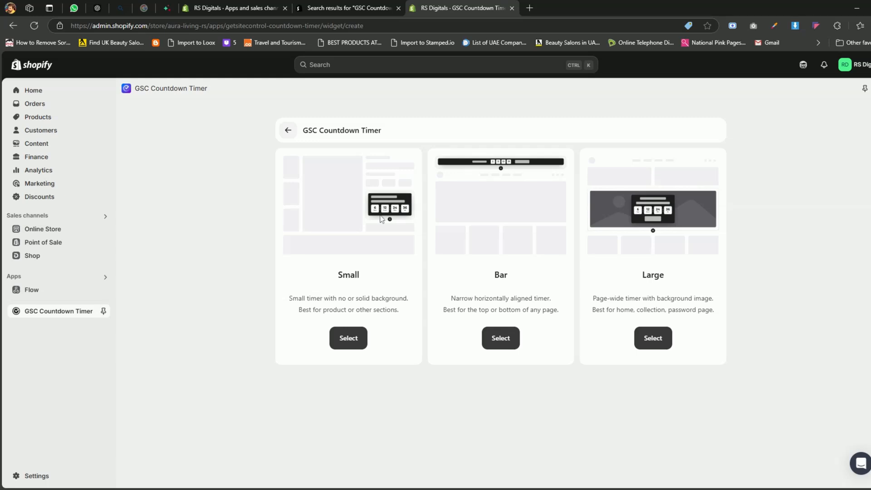
double_click(348, 274)
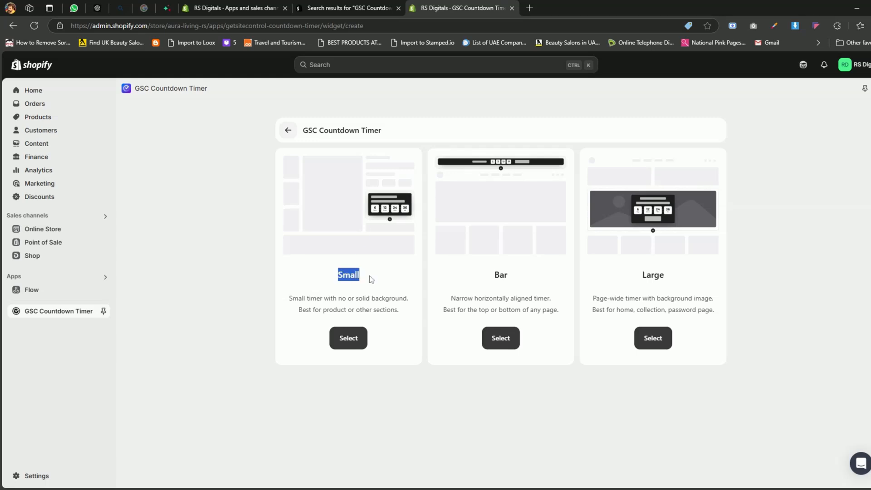
mouse_move(408, 295)
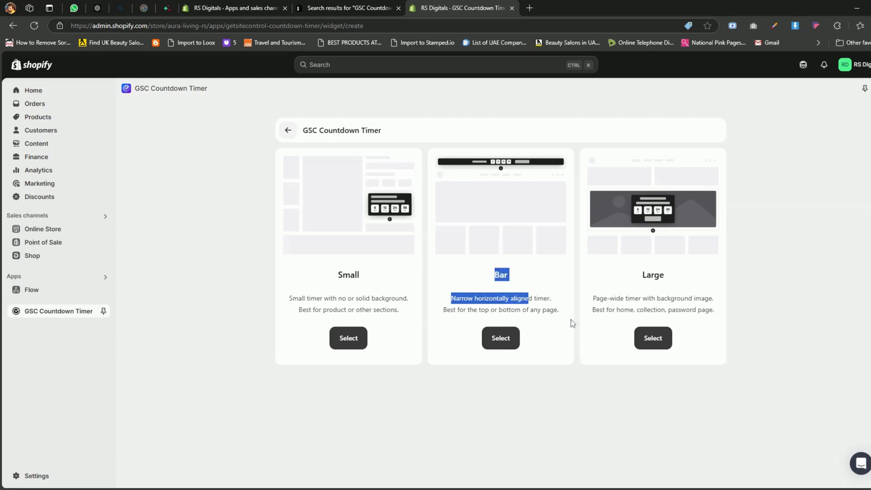
left_click(572, 330)
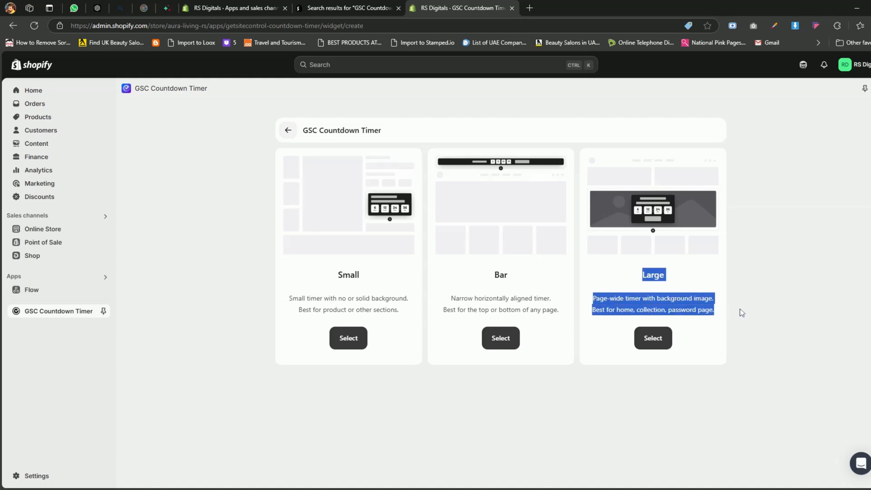
left_click(573, 368)
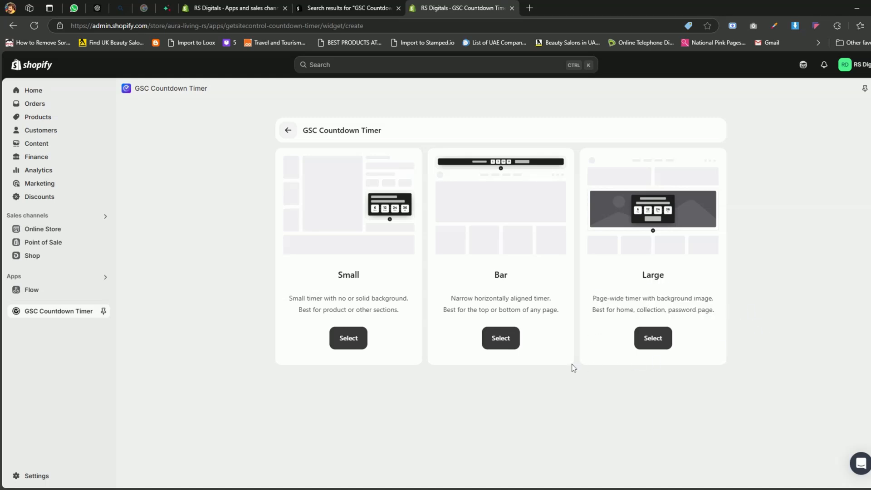
mouse_move(420, 277)
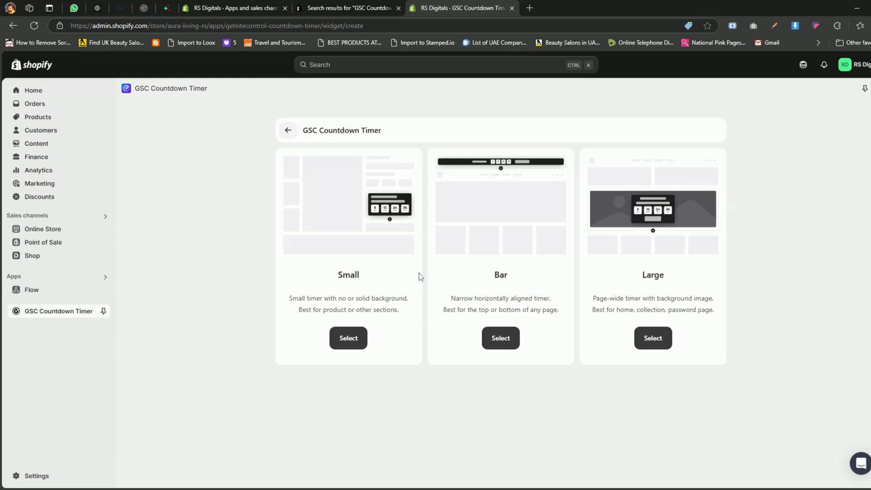
mouse_move(365, 272)
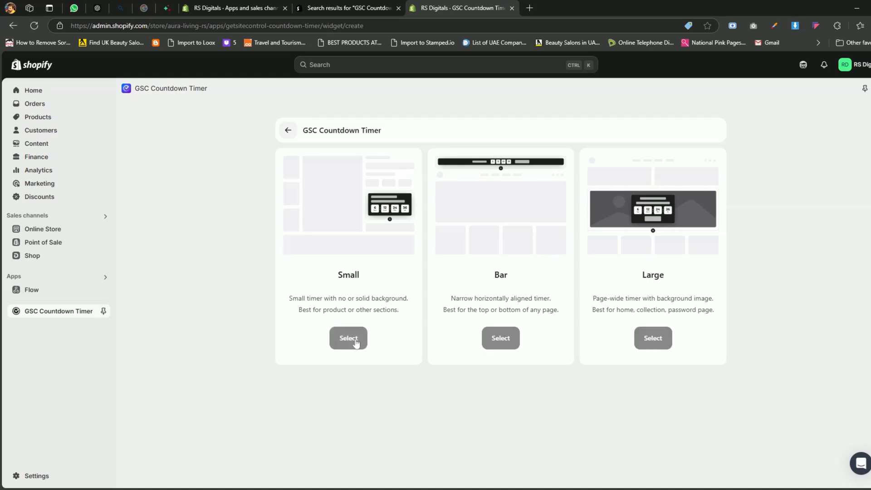
left_click(348, 338)
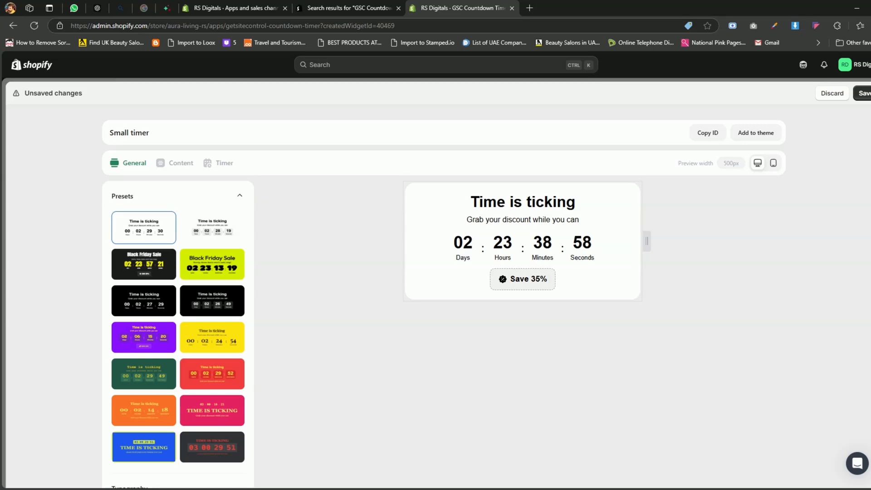
Apply the light 'Time is ticking' boxed-digit preset and bring up the content components
scroll("down", 3)
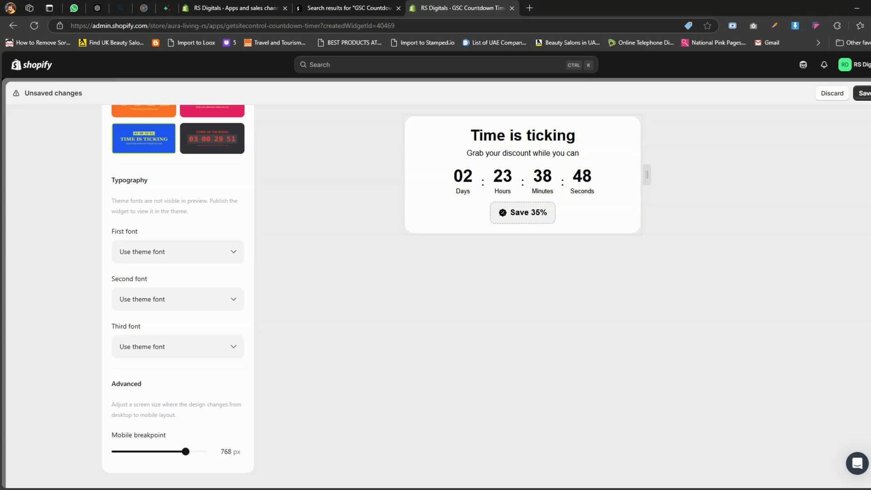
scroll("up", 3)
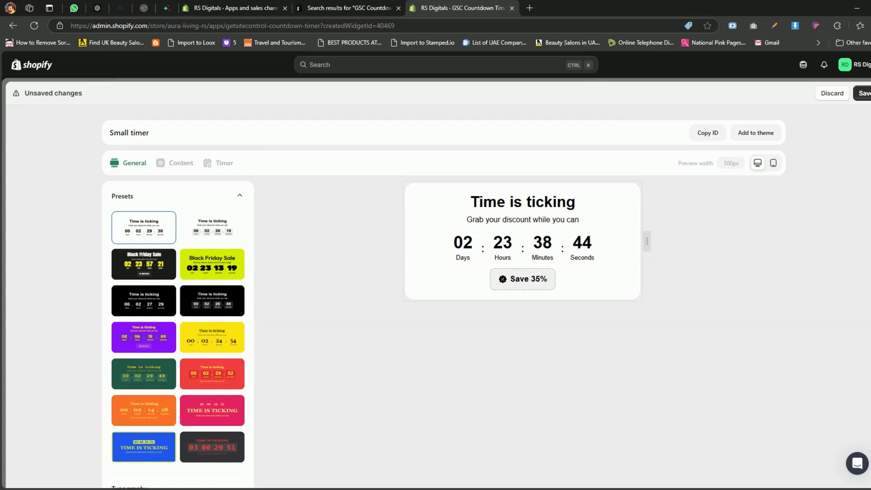
left_click(212, 228)
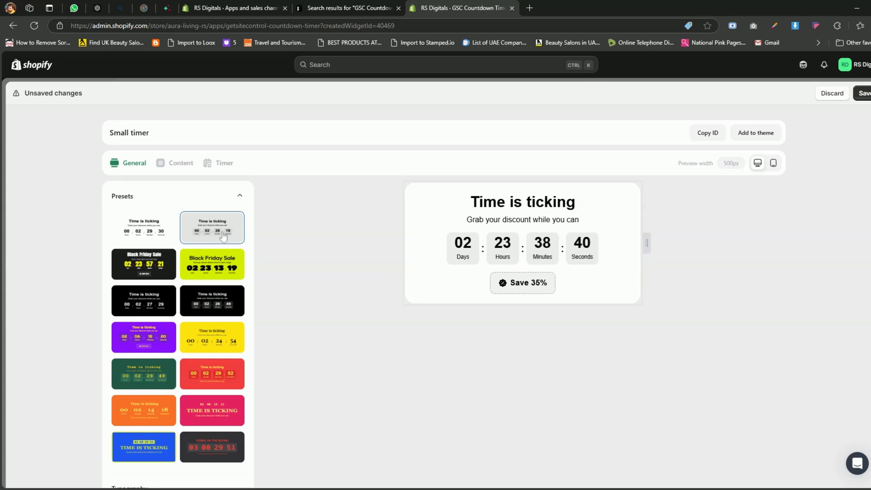
left_click(181, 162)
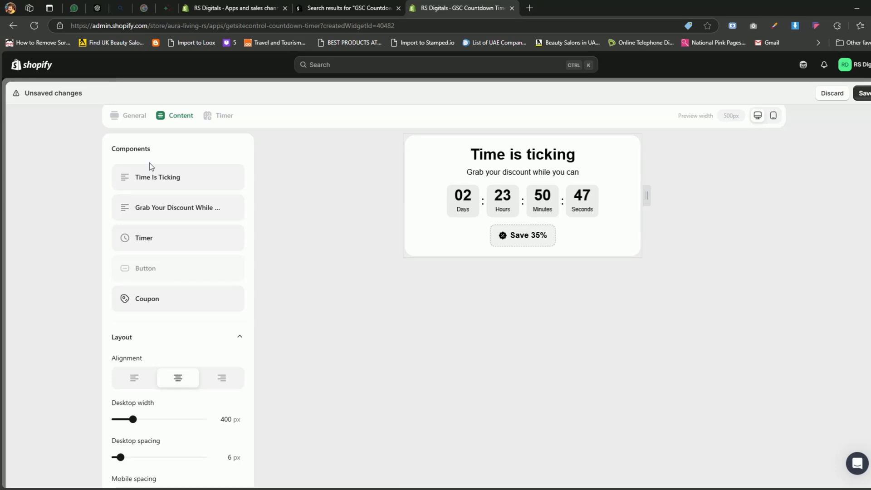
mouse_move(156, 184)
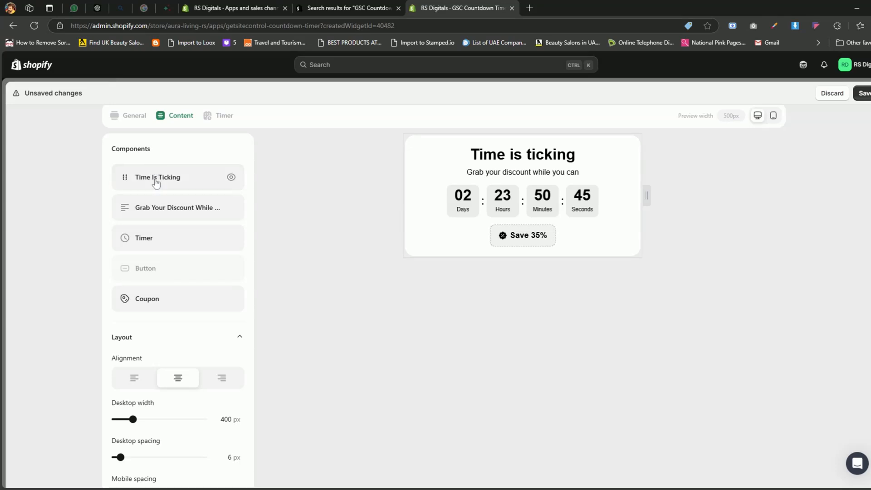
mouse_move(211, 183)
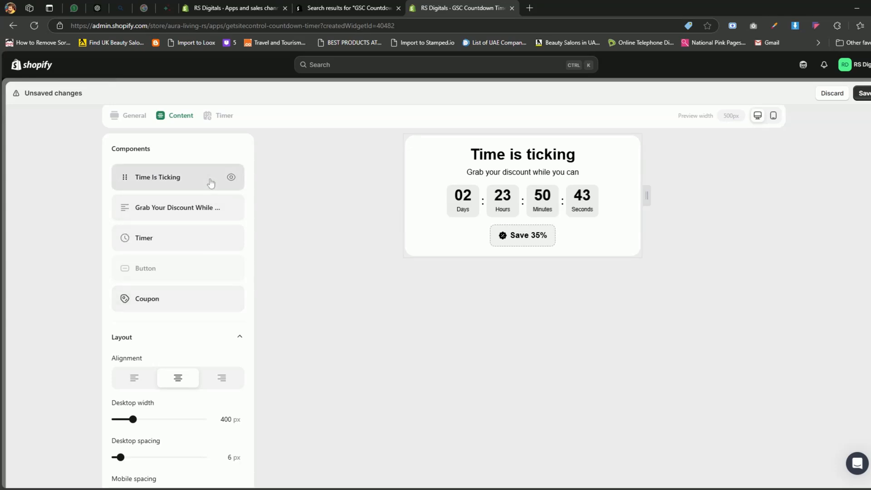
left_click(522, 154)
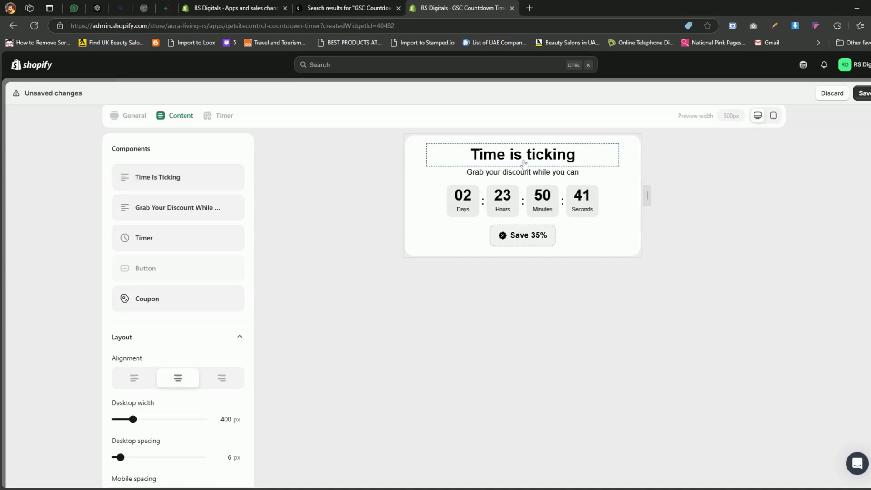
mouse_move(319, 196)
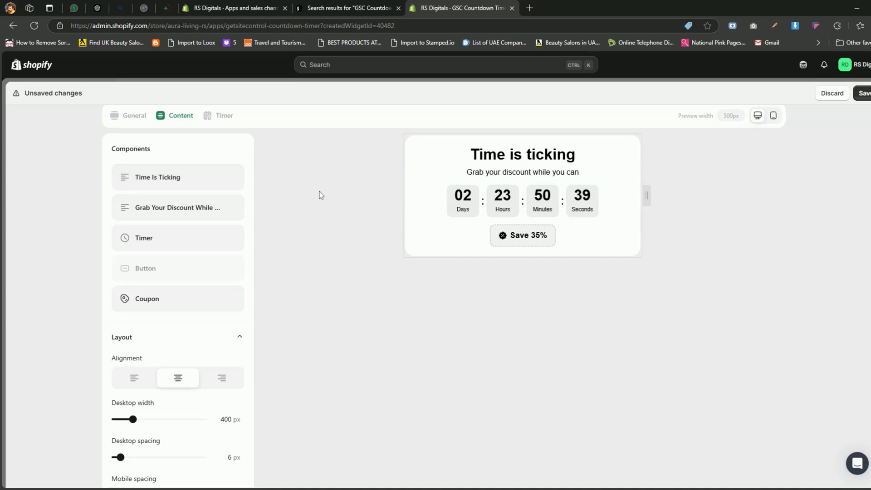
mouse_move(210, 213)
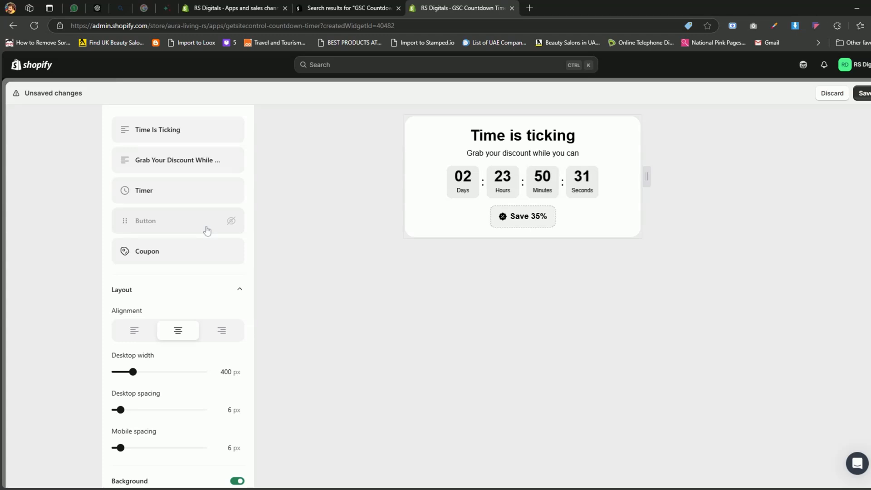
mouse_move(205, 254)
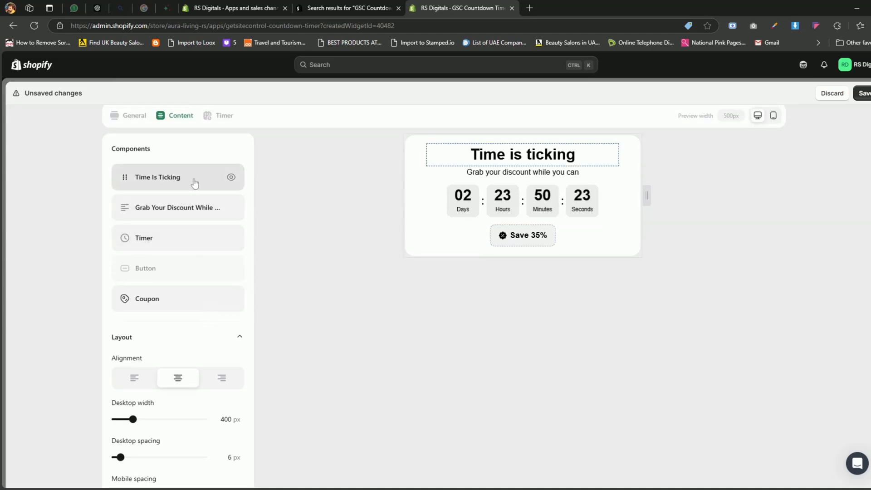
Change the heading text to 'Black Friday sale'
left_click(157, 177)
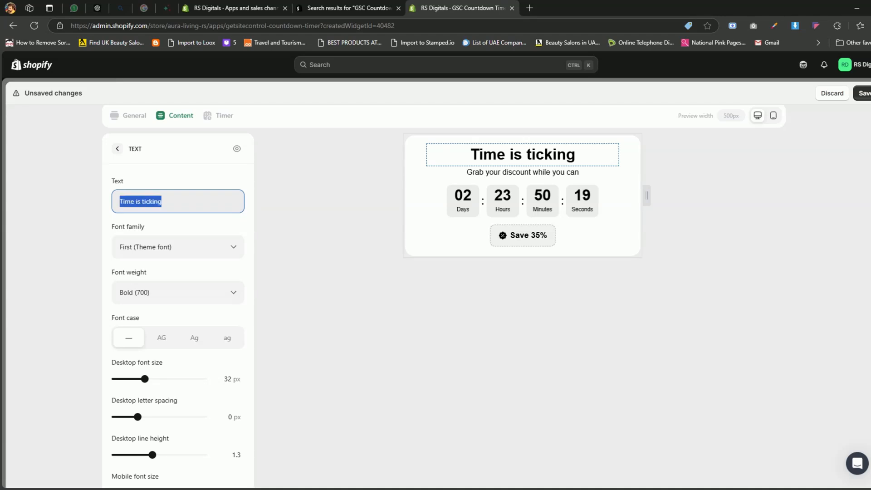
type("Black F")
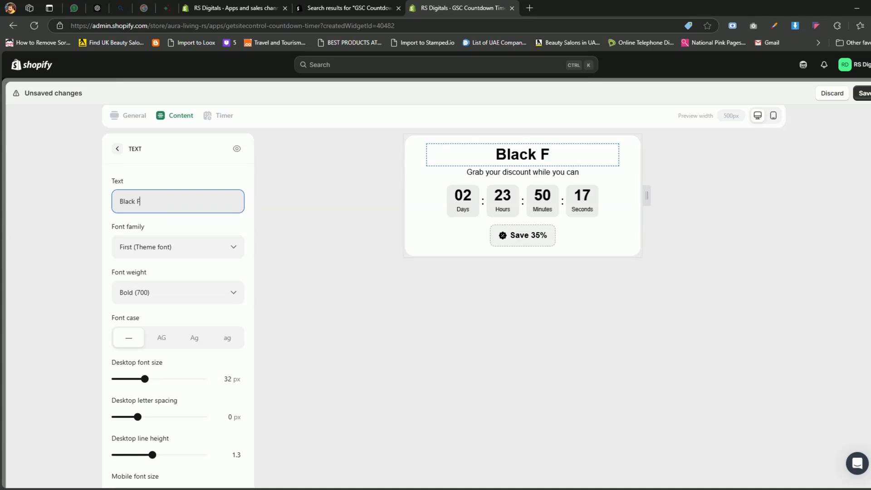
type("riday sale")
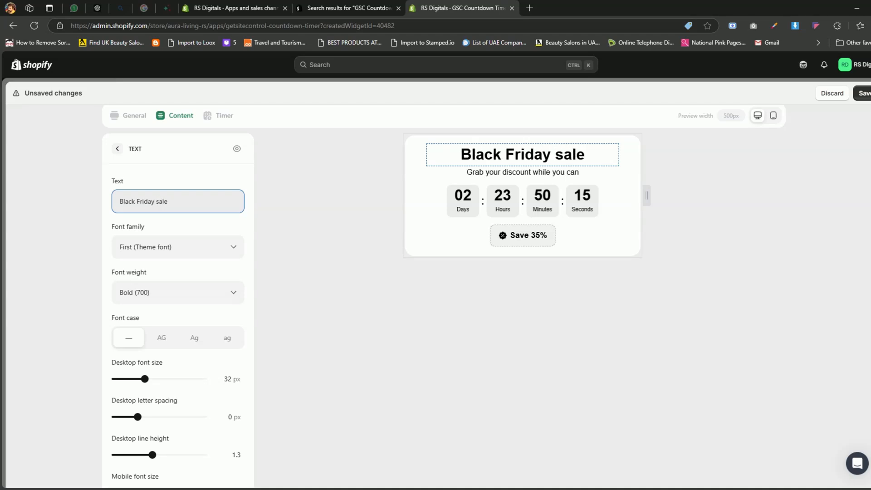
Set the heading's desktop paddings to 10, 10, 15, 15
scroll("down", 3)
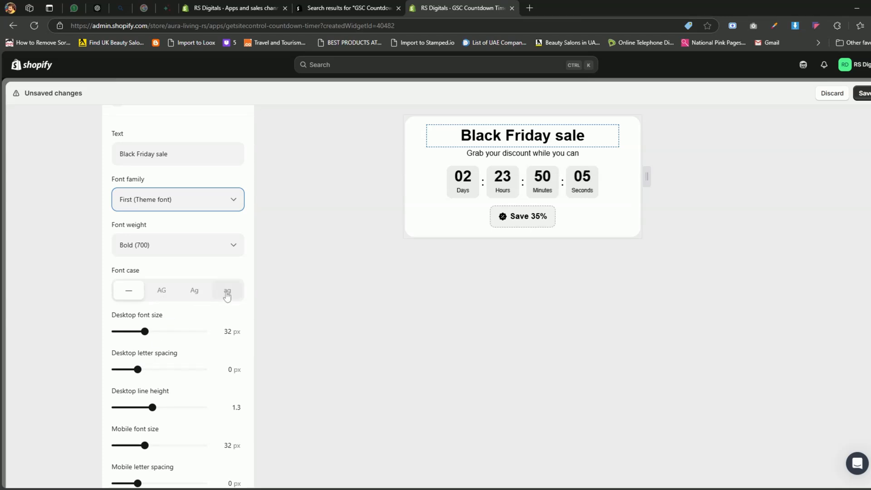
mouse_move(185, 309)
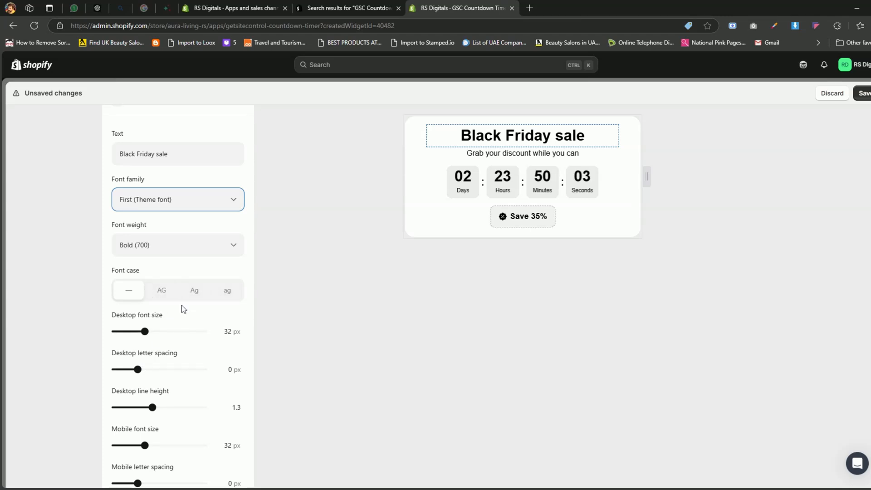
scroll("down", 3)
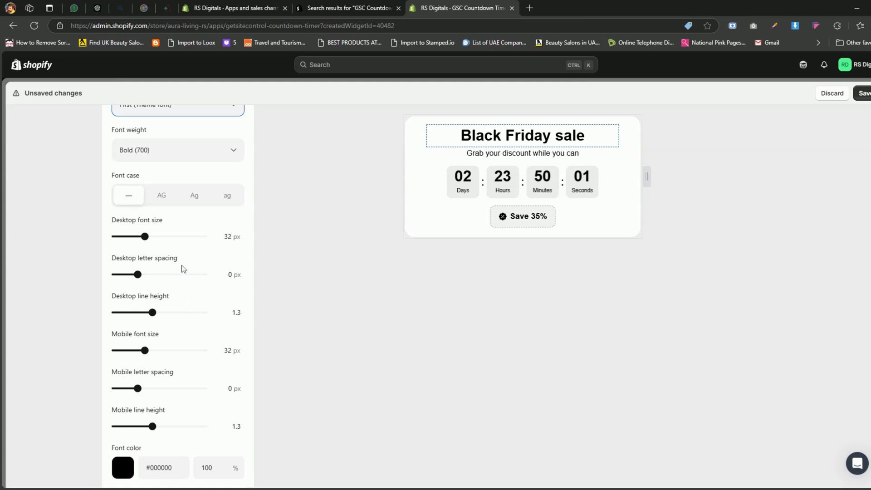
scroll("down", 3)
type("15")
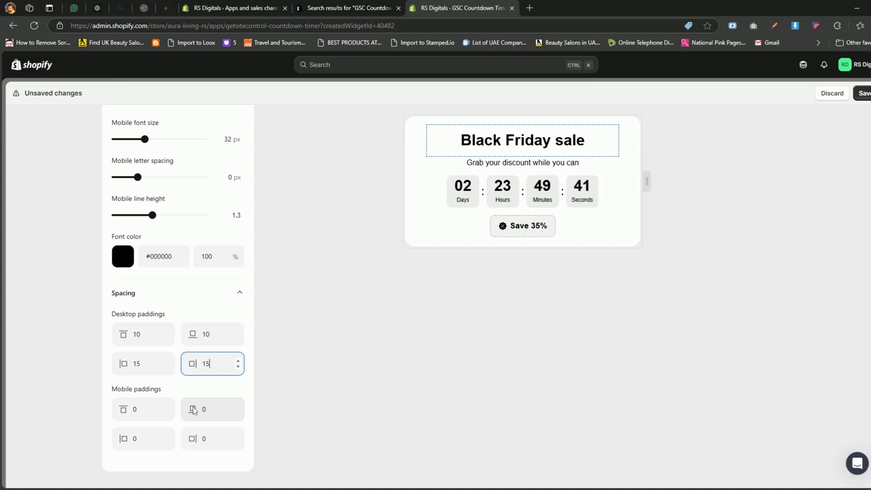
mouse_move(185, 383)
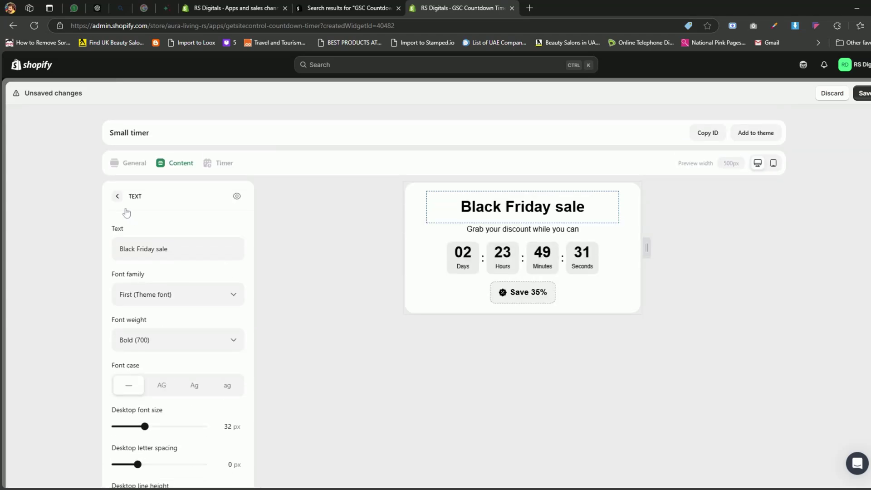
Show the 'Grab your discount while you can' subtitle's settings with its Font family dropdown
left_click(117, 196)
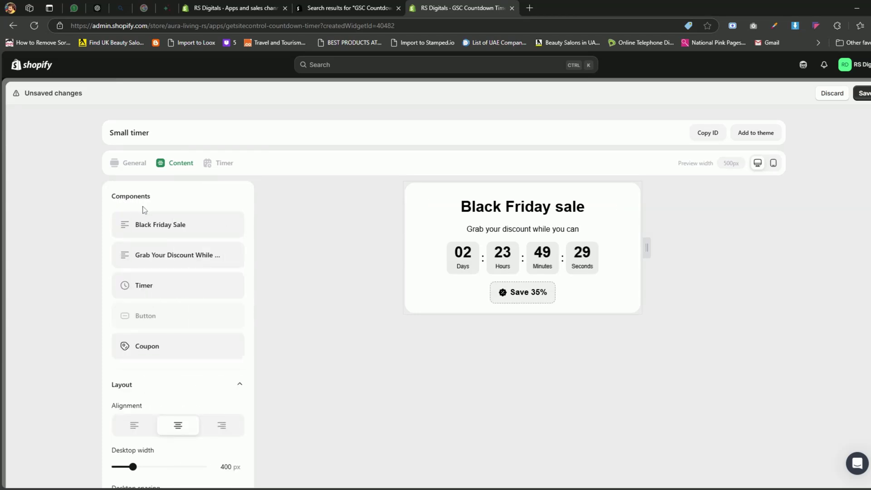
left_click(177, 254)
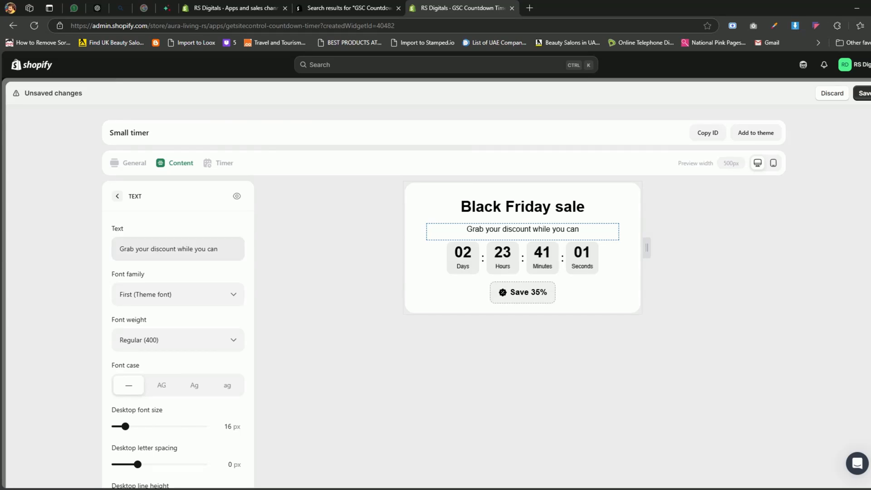
scroll("down", 3)
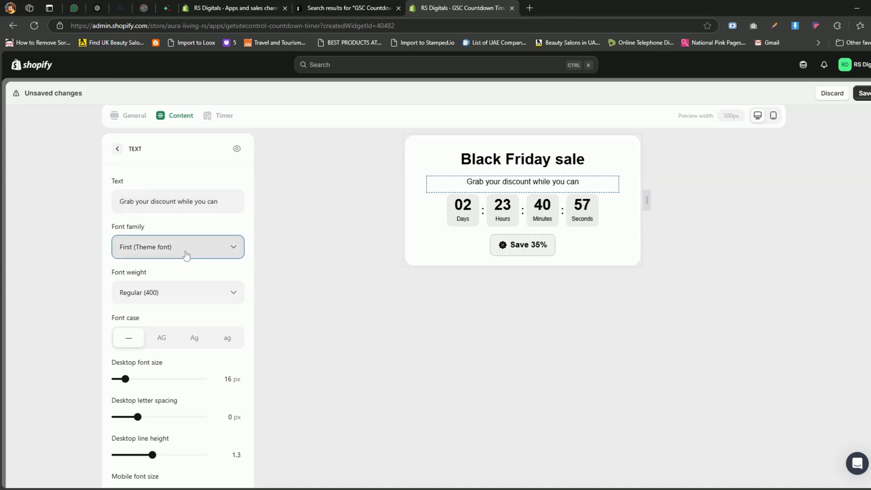
left_click(123, 278)
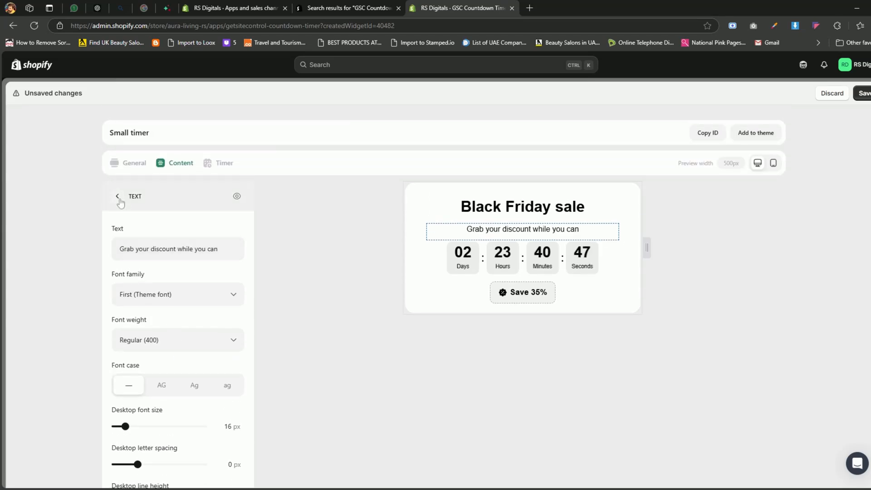
In the Timer component, switch the digit layout from Separate to Solid
left_click(117, 196)
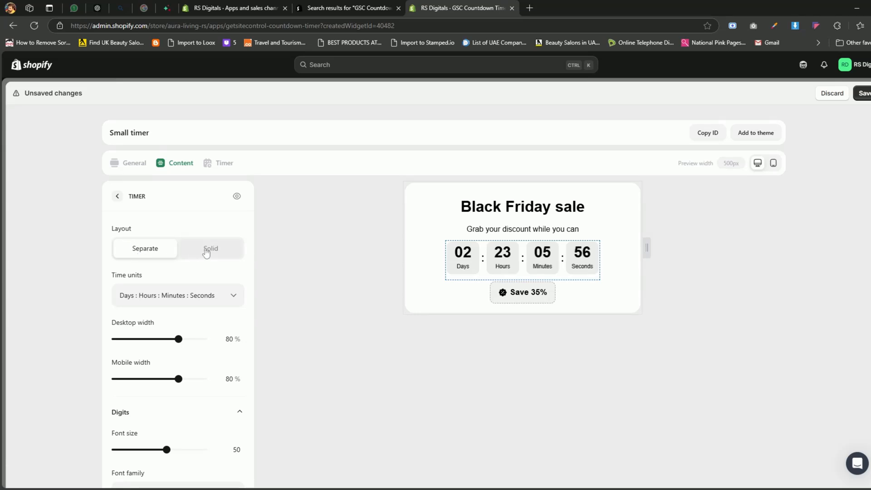
left_click(144, 249)
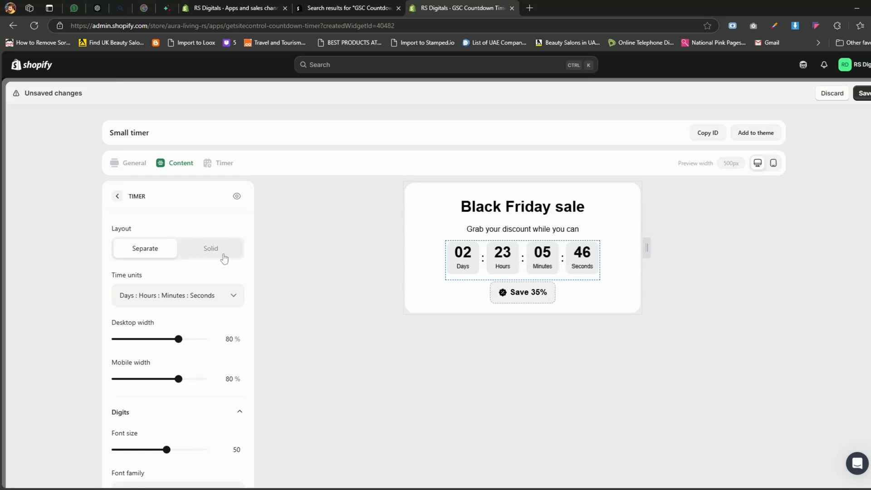
left_click(210, 249)
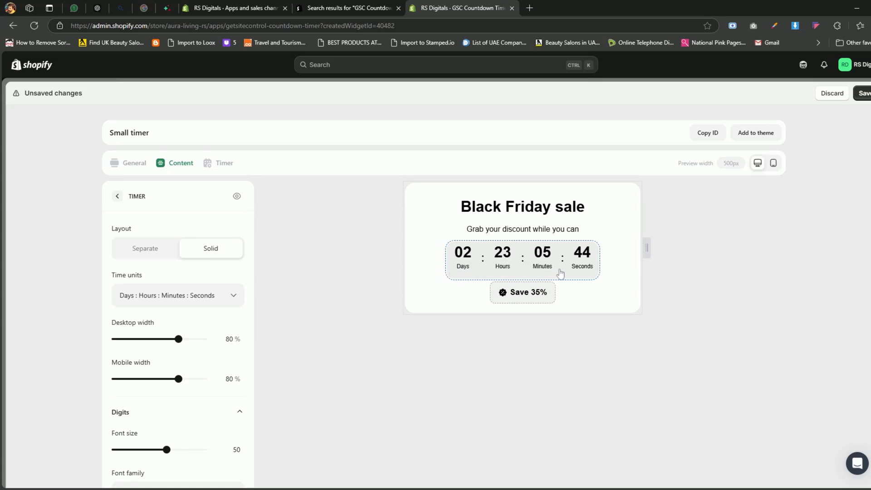
mouse_move(423, 290)
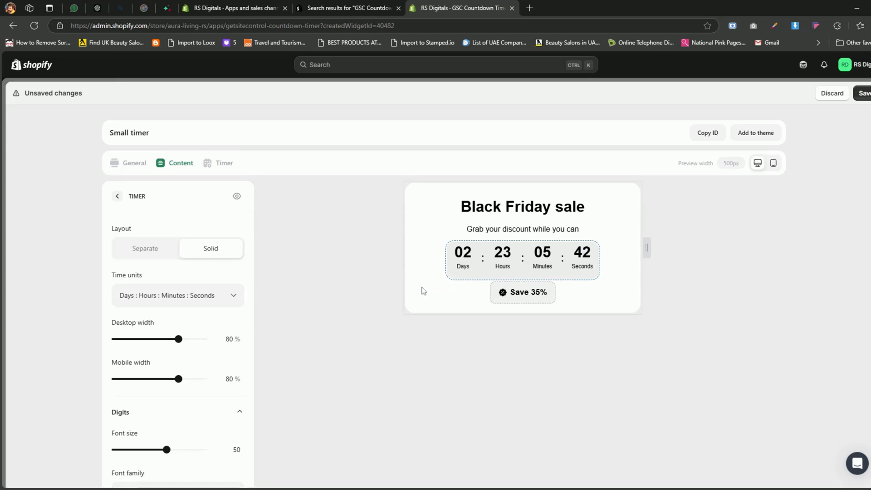
mouse_move(411, 289)
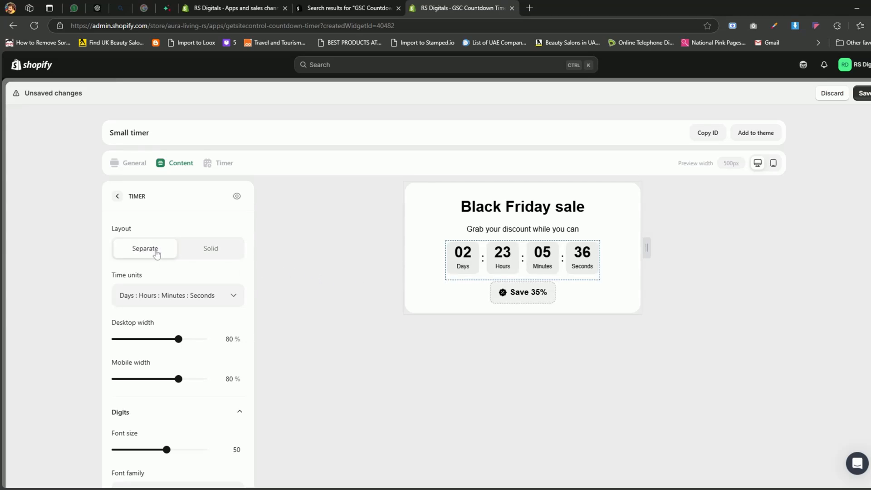
Cycle the Time units options and restore Days : Hours : Minutes : Seconds with 90% widths
scroll("down", 3)
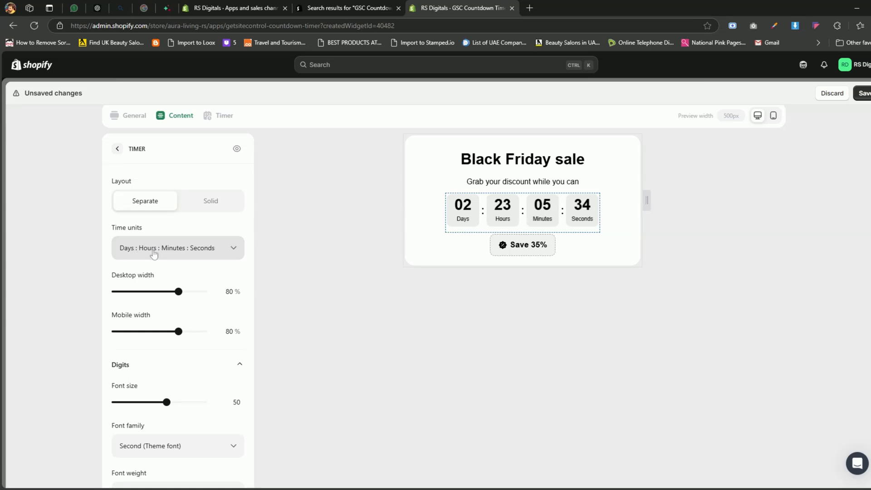
mouse_move(217, 254)
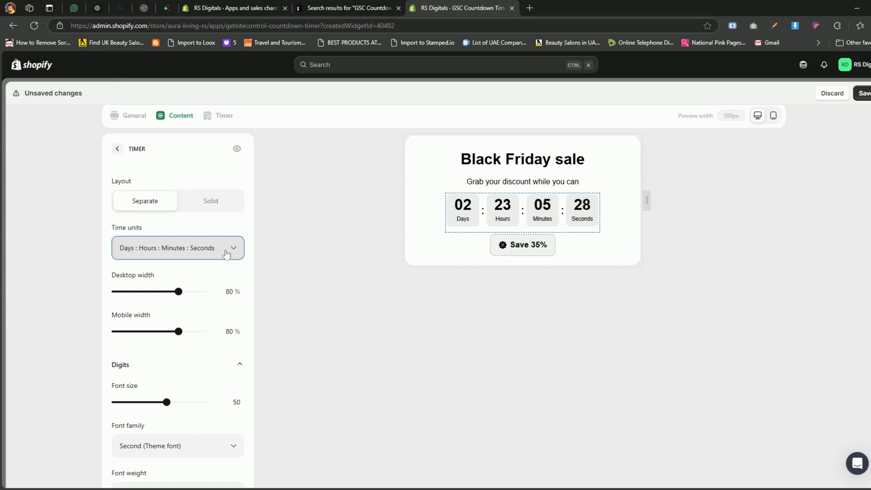
mouse_move(223, 265)
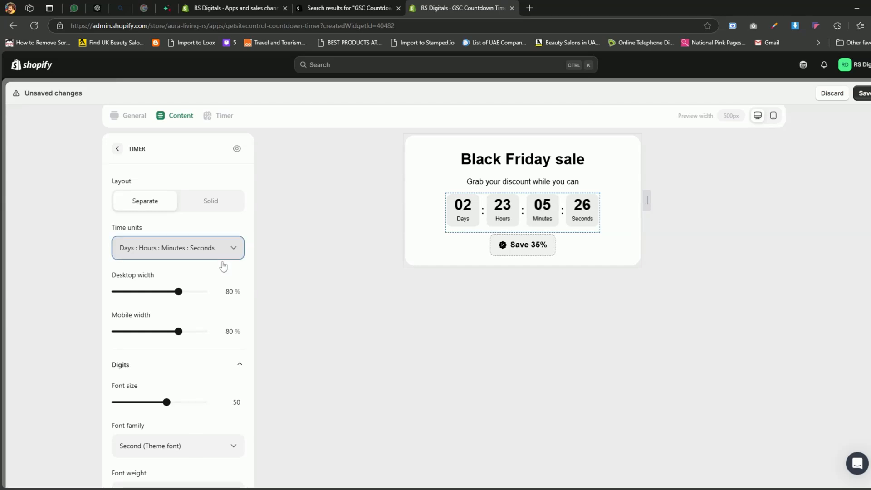
left_click(178, 248)
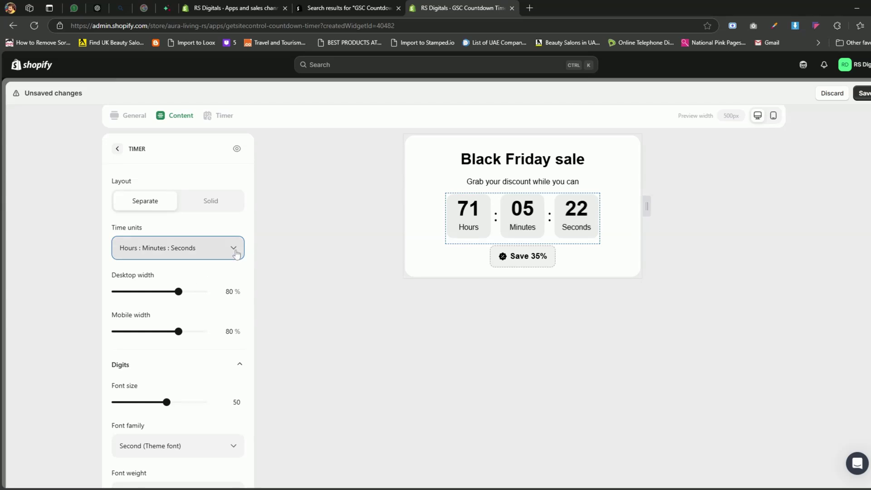
left_click(177, 248)
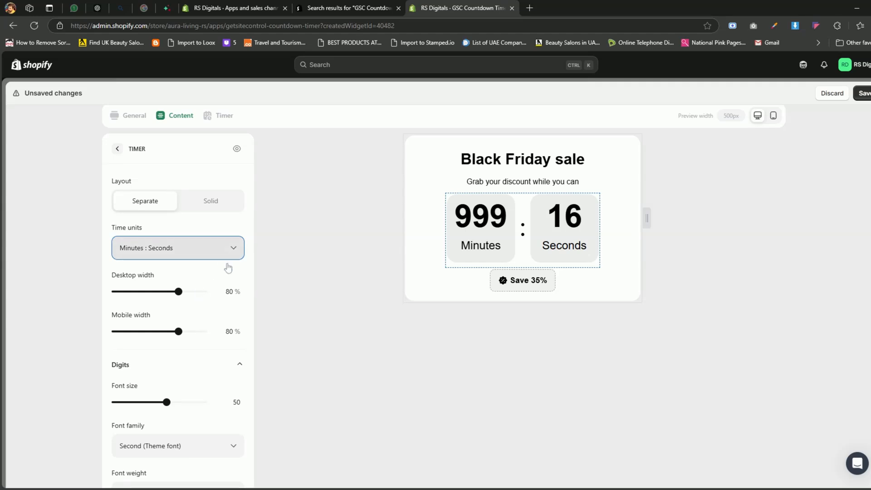
left_click(178, 248)
type("90")
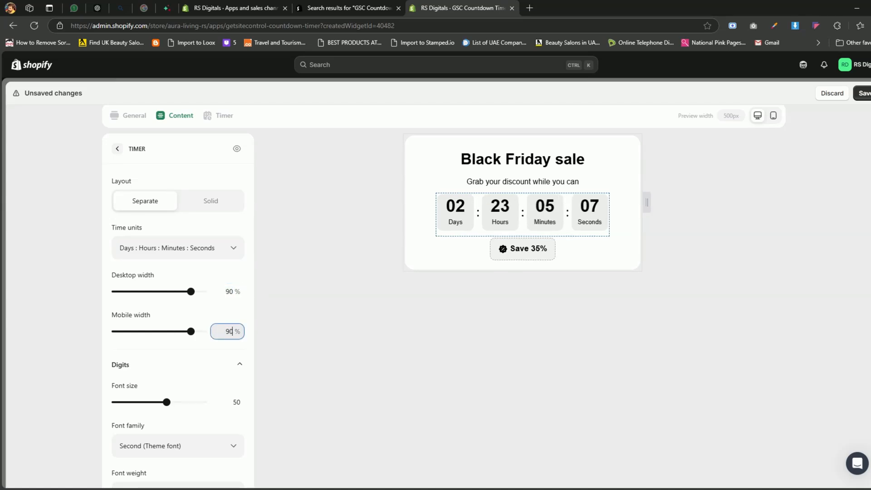
Review the timer's digit, label, separator and background styling, then return to Components
scroll("down", 3)
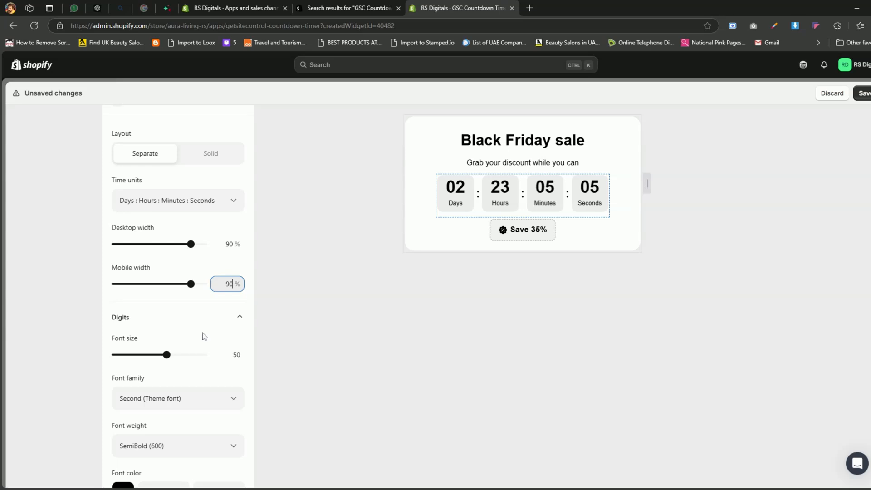
scroll("down", 3)
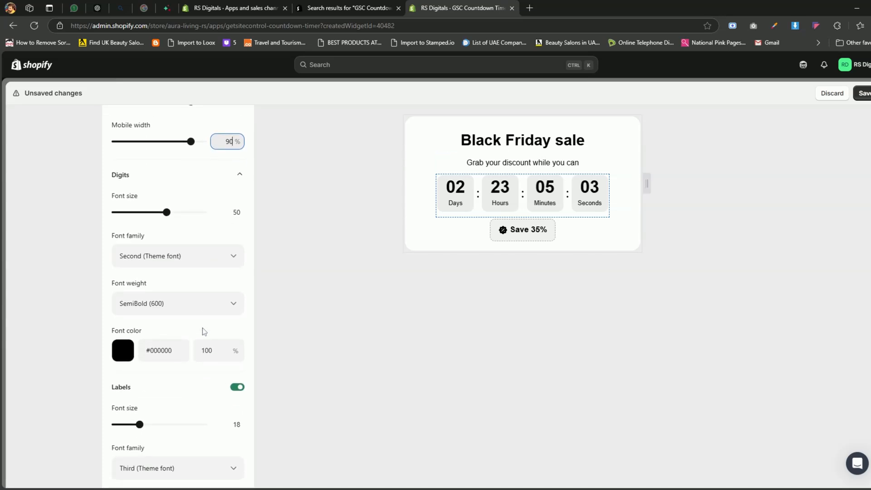
scroll("down", 3)
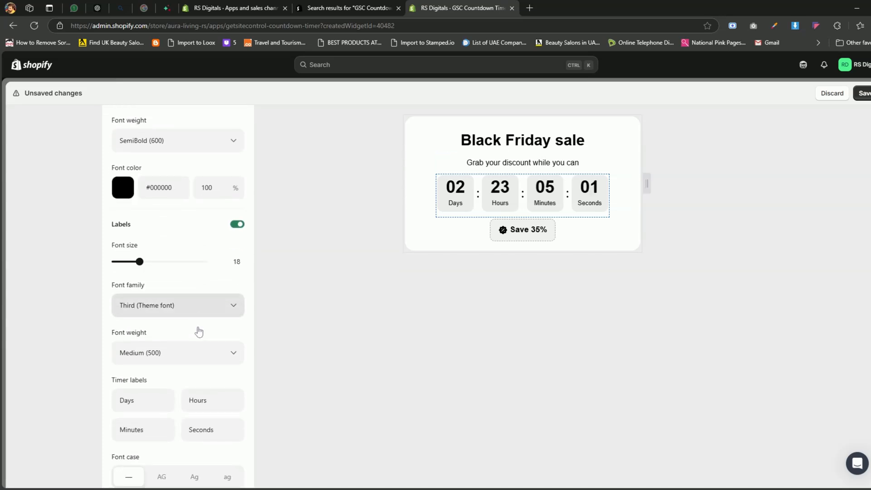
scroll("down", 3)
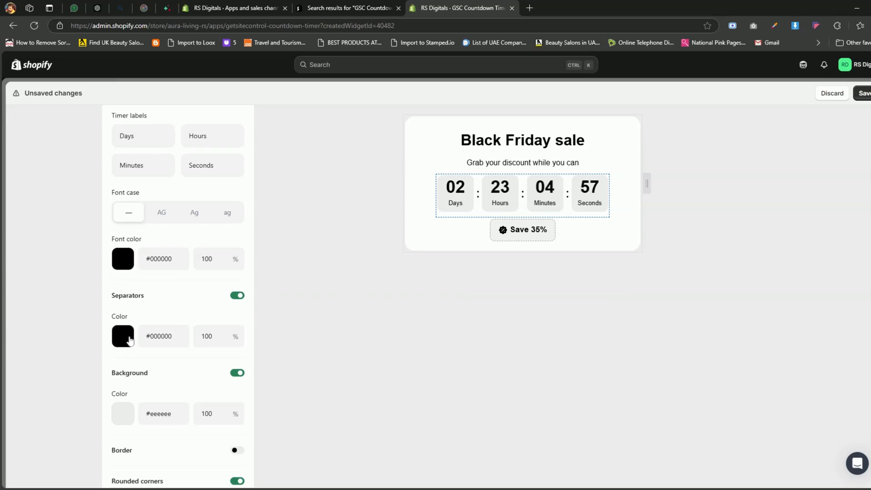
scroll("down", 3)
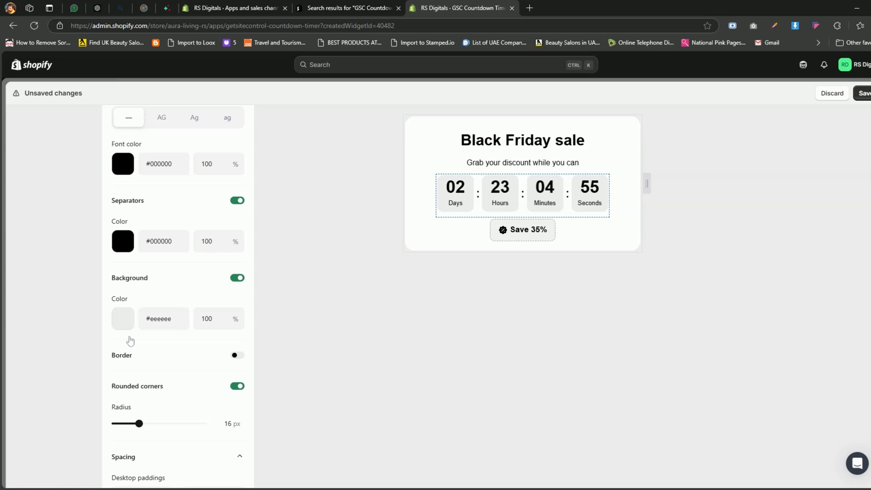
mouse_move(169, 339)
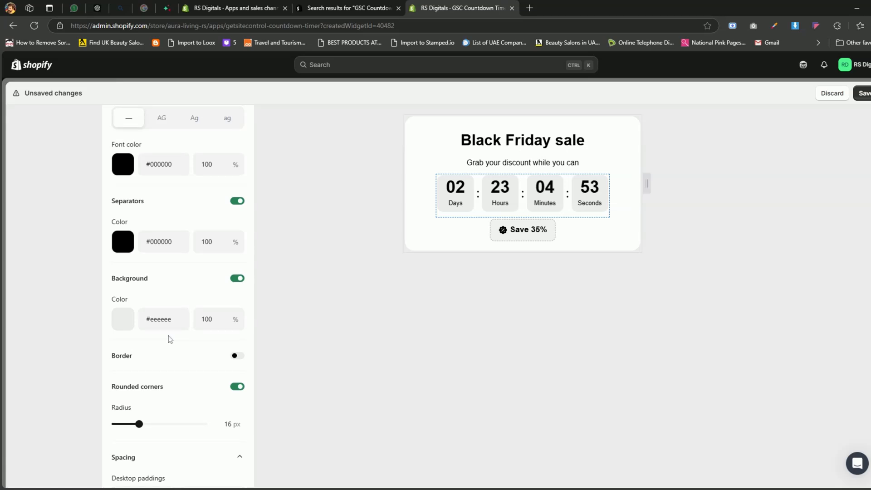
scroll("up", 3)
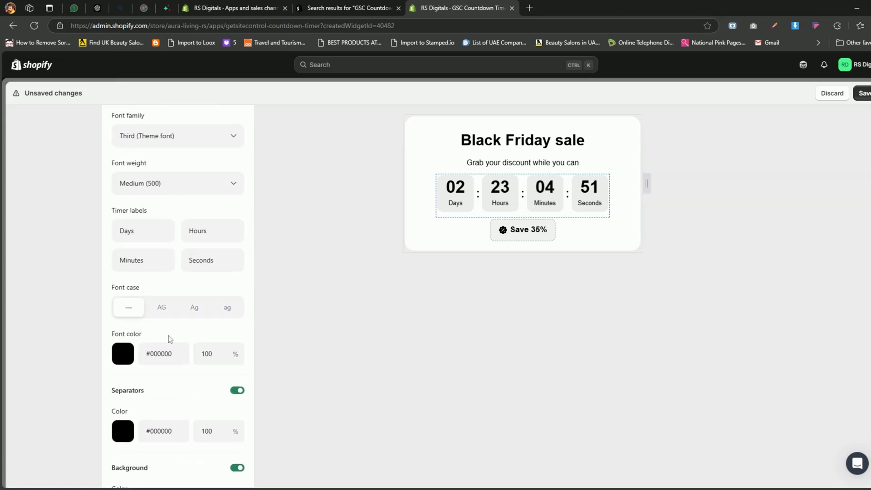
scroll("up", 3)
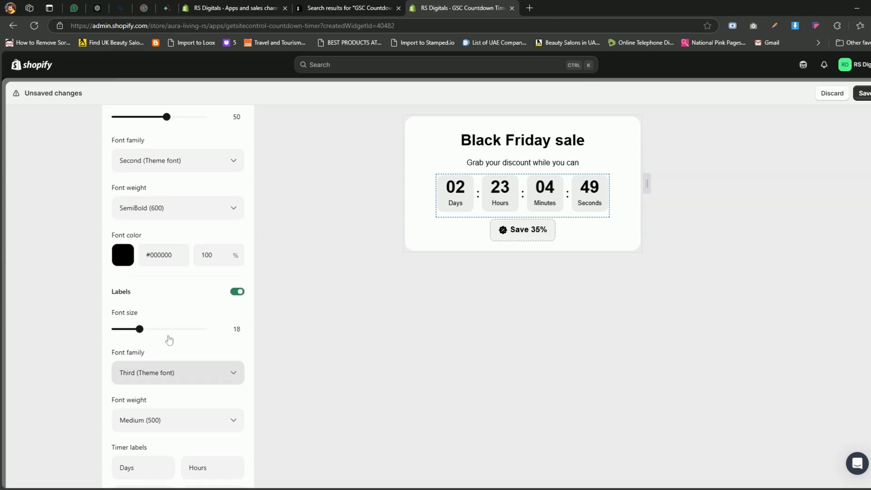
scroll("up", 3)
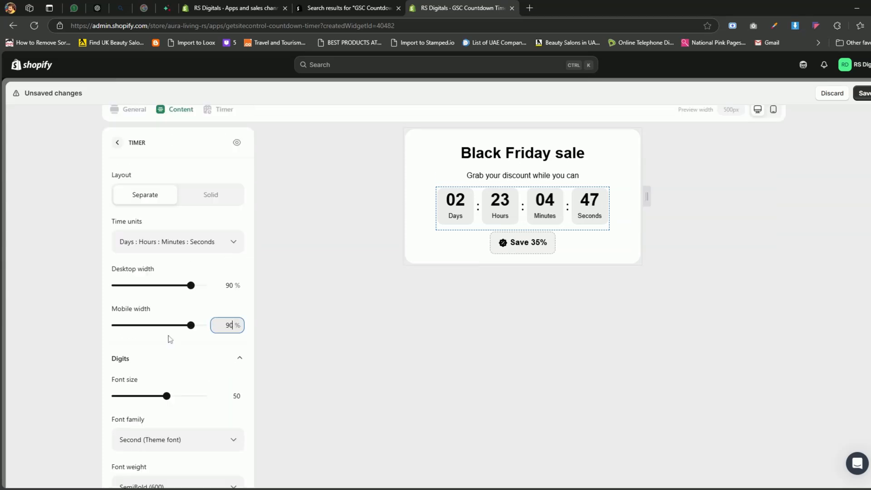
left_click(117, 142)
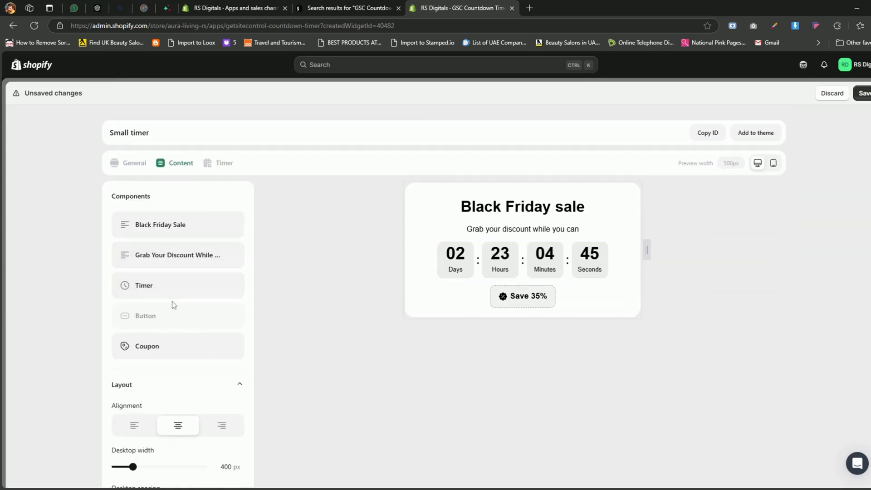
Briefly show the Button component in the timer preview, then hide it again
left_click(145, 315)
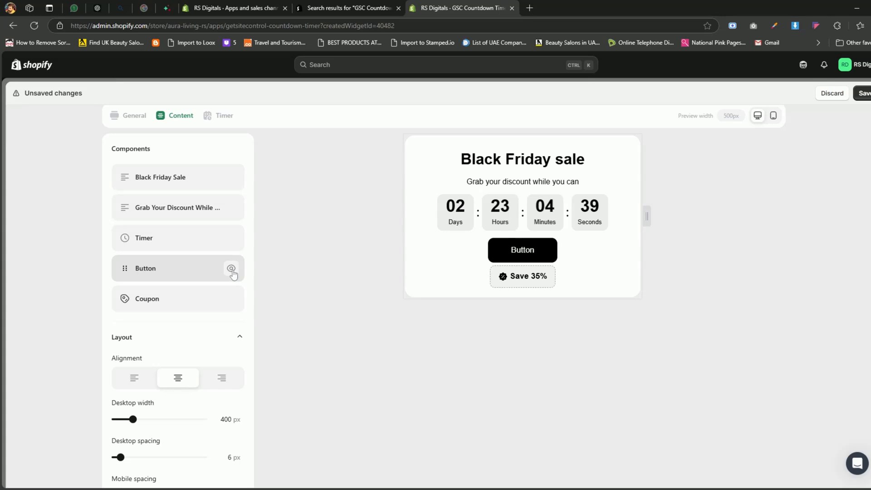
left_click(231, 268)
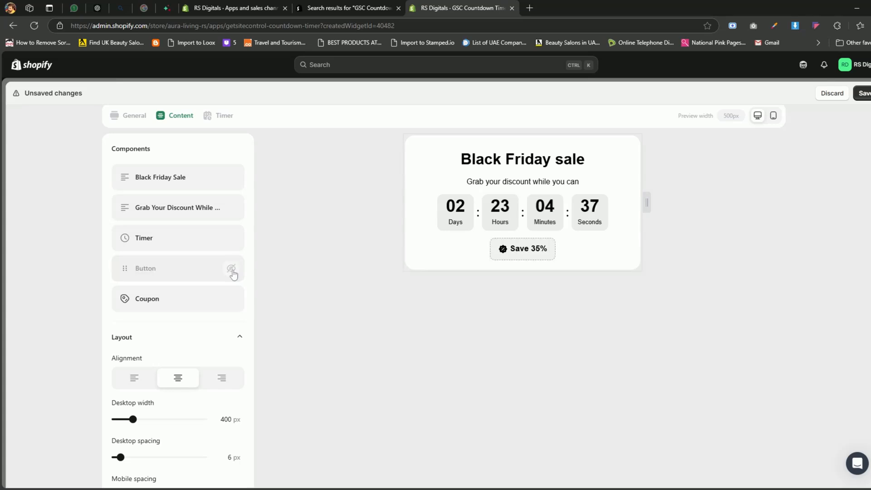
mouse_move(194, 287)
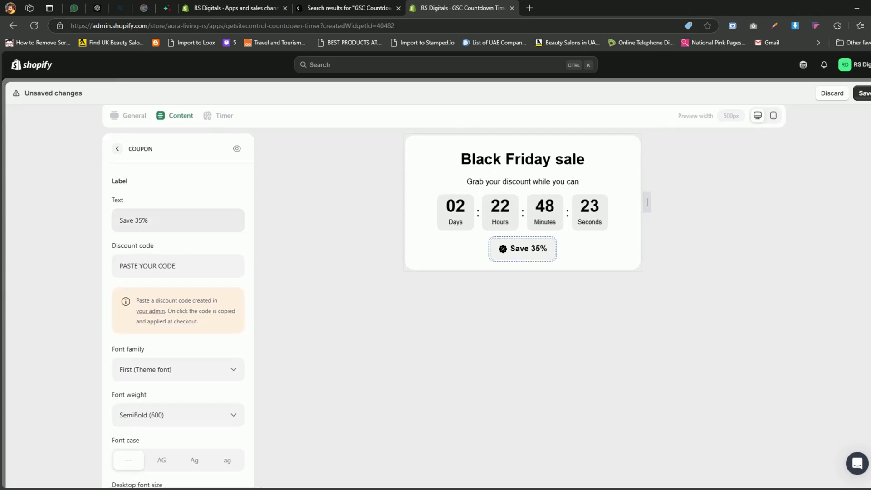
Change the coupon label from 'Save 35%' to 'Save 10%'
left_click(177, 219)
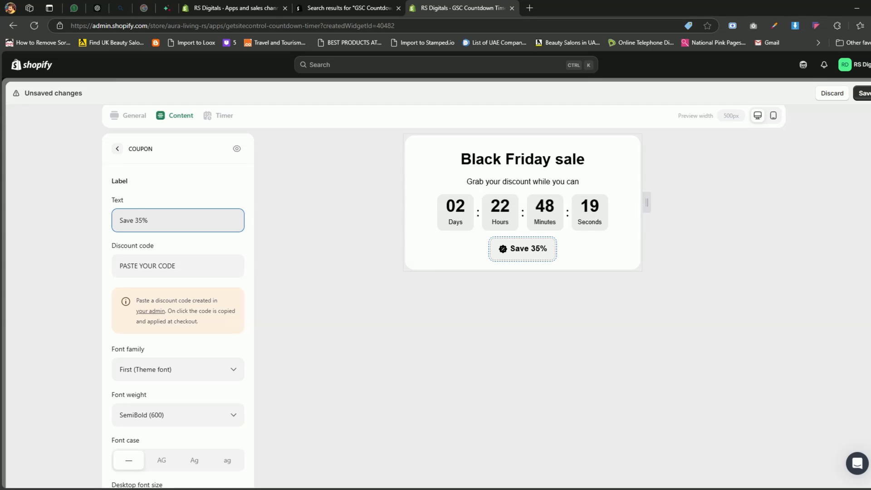
double_click(138, 220)
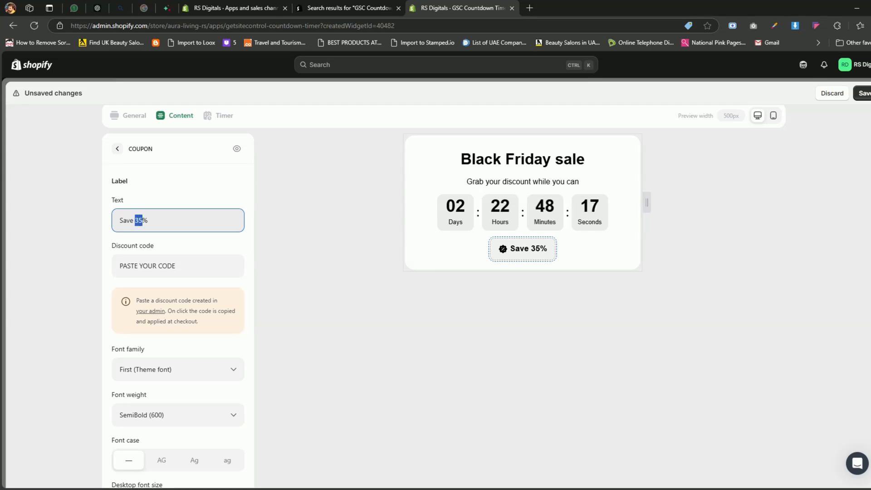
type("10")
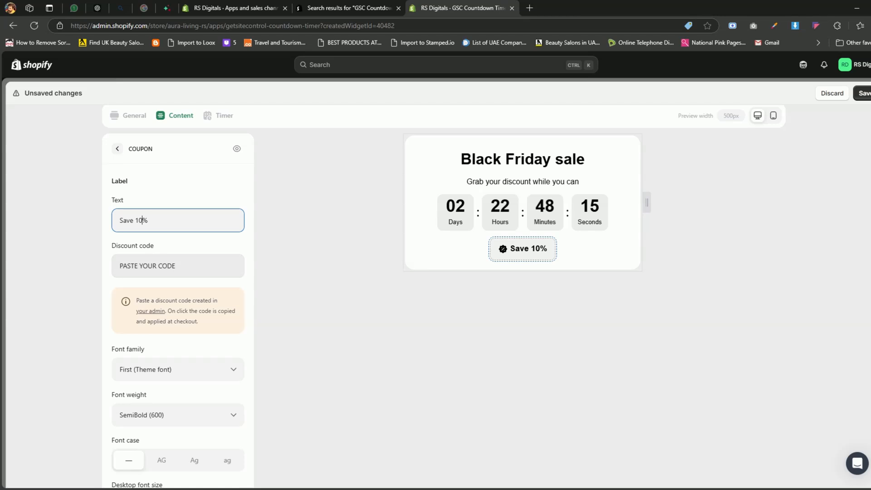
left_click(177, 266)
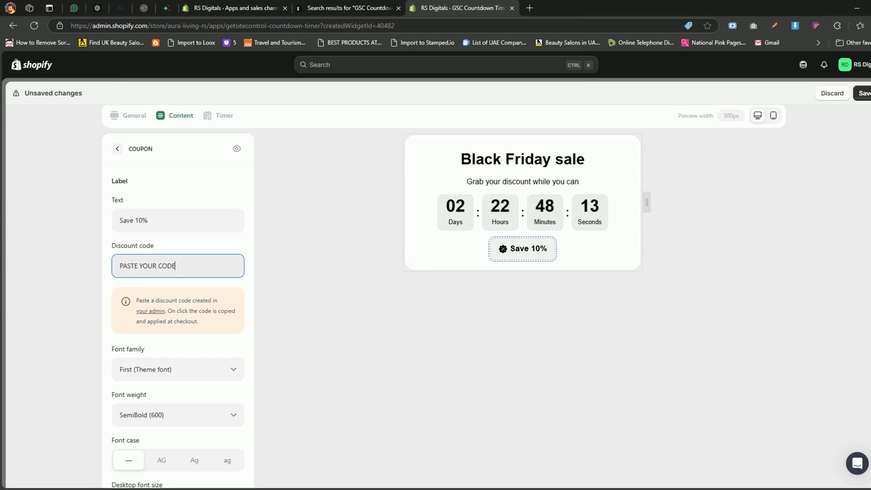
Scroll through the coupon styling options and back up
scroll("down", 3)
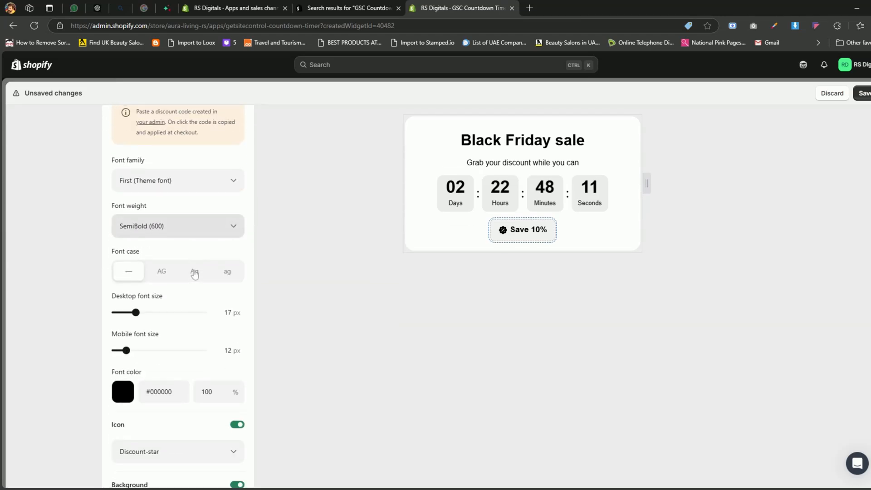
scroll("down", 3)
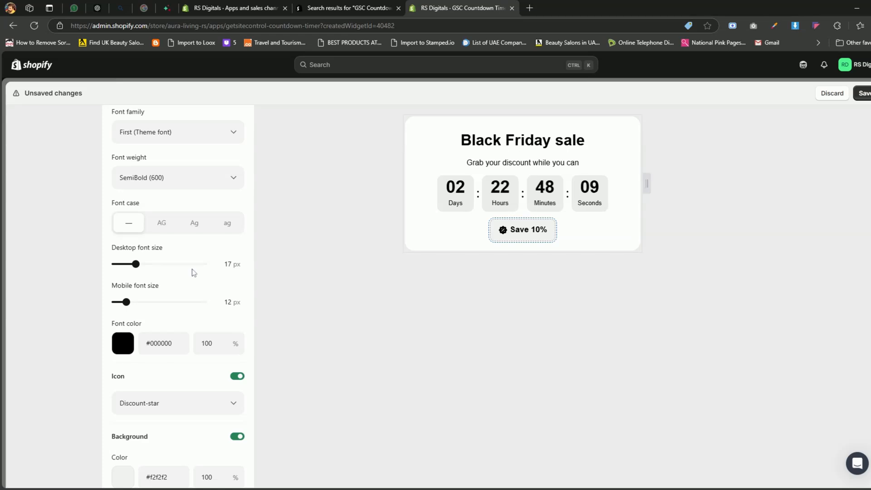
scroll("down", 3)
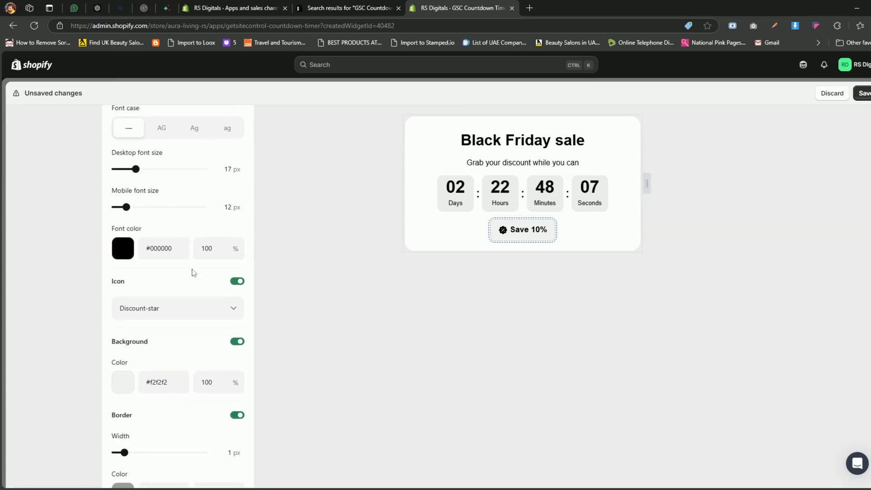
scroll("down", 3)
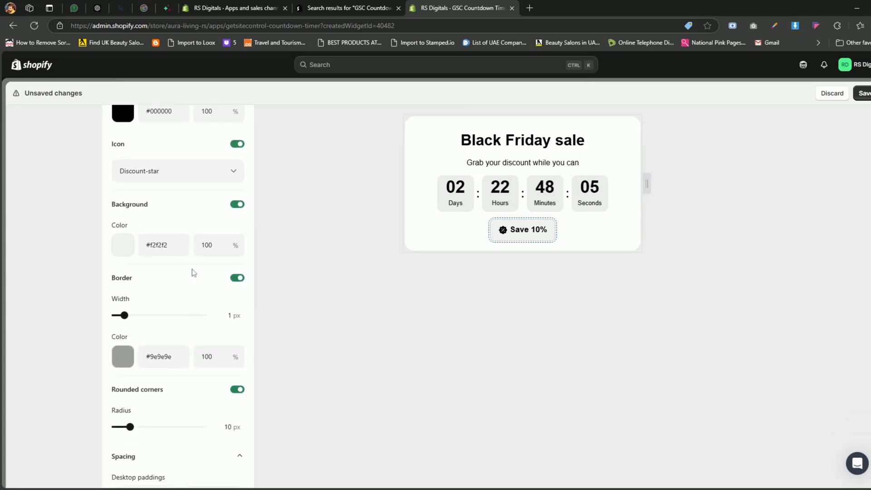
scroll("up", 3)
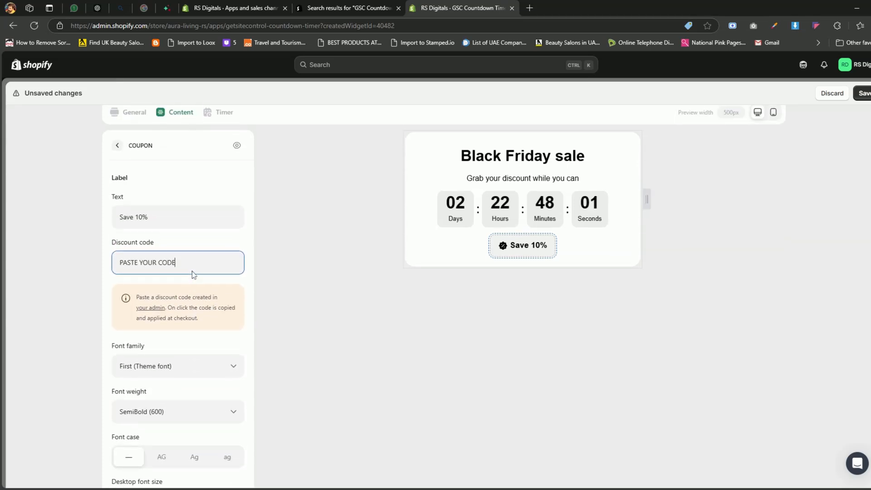
Preview the Fixed date timer mode, then return the countdown to Evergreen mode
left_click(224, 163)
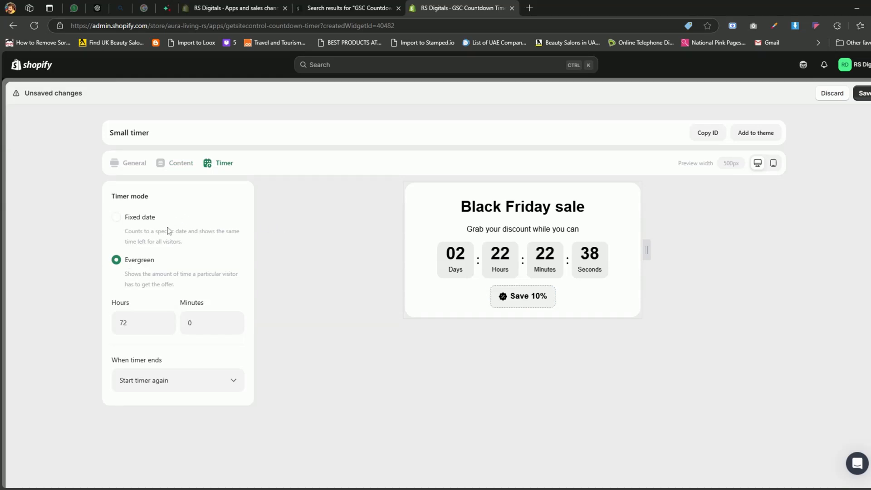
left_click(116, 217)
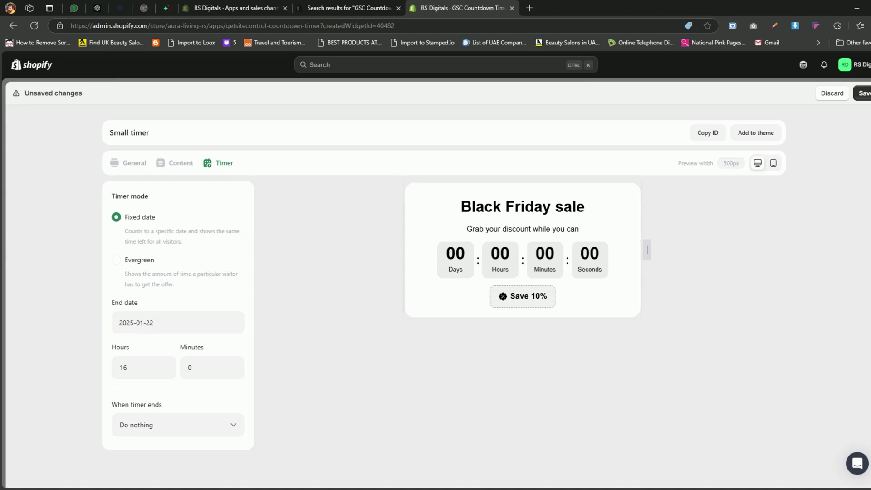
mouse_move(150, 221)
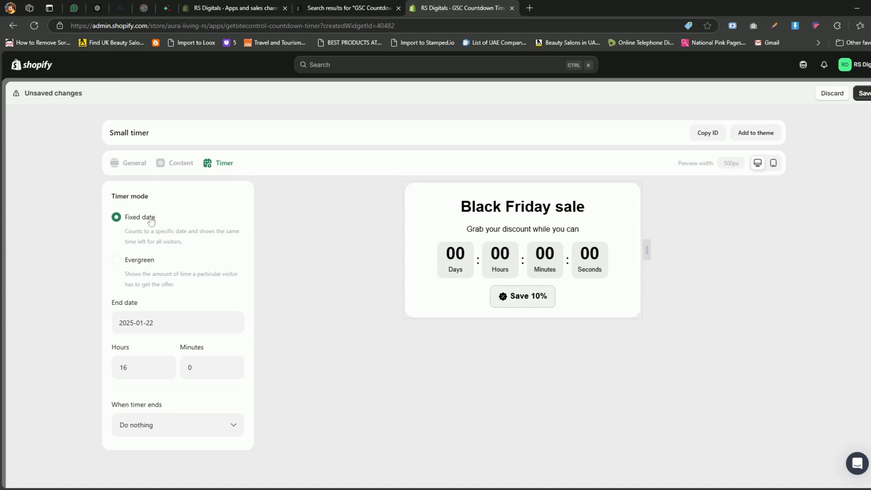
mouse_move(151, 257)
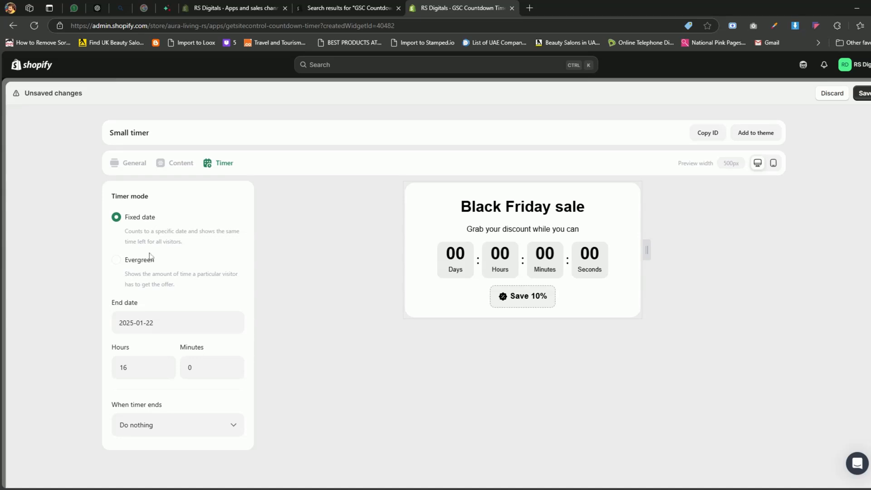
left_click(117, 259)
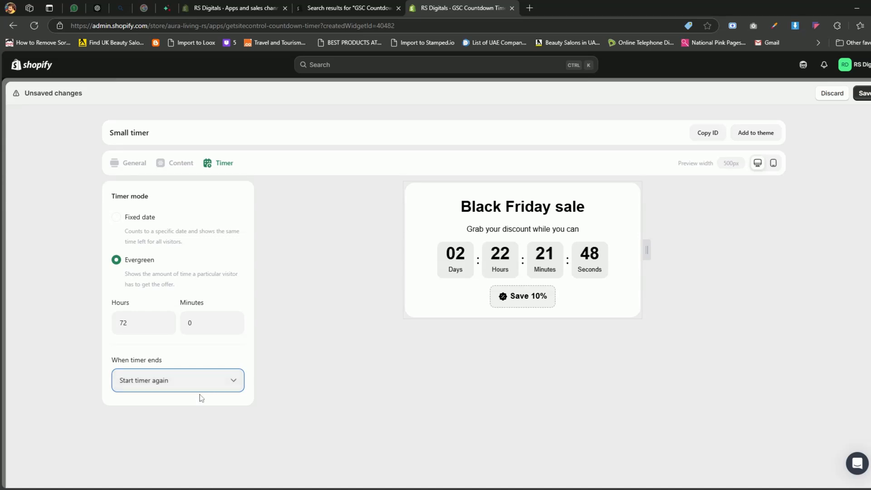
Set the timer's end behavior to Hide timer after trying Start again in one day
left_click(178, 380)
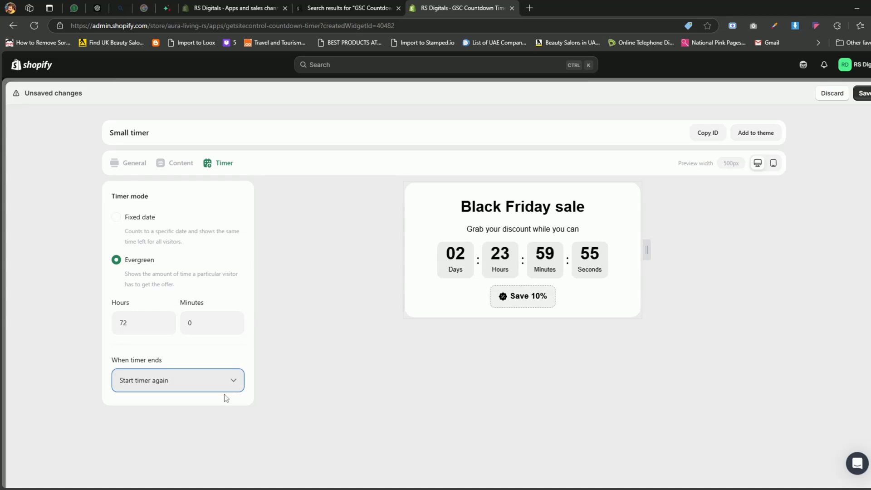
left_click(177, 380)
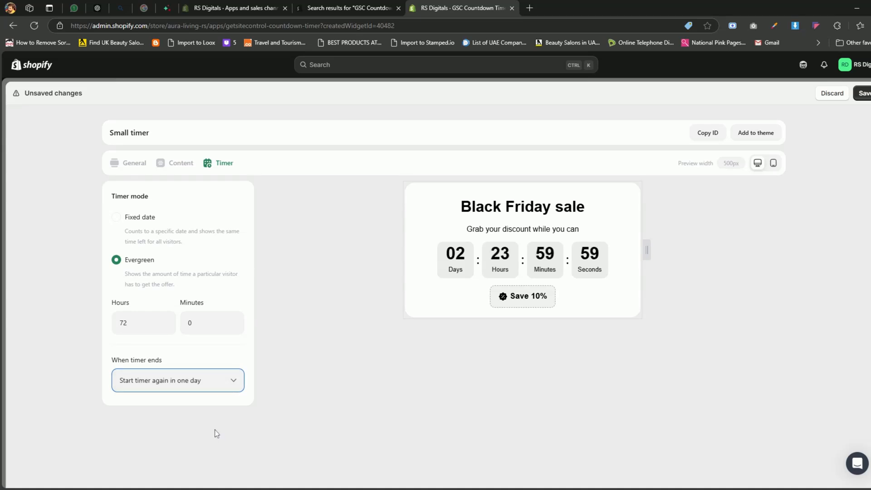
mouse_move(218, 413)
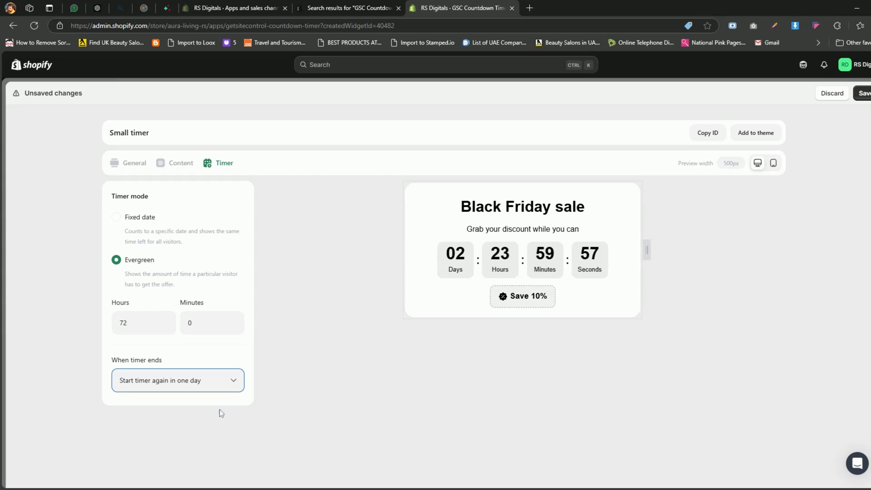
mouse_move(229, 383)
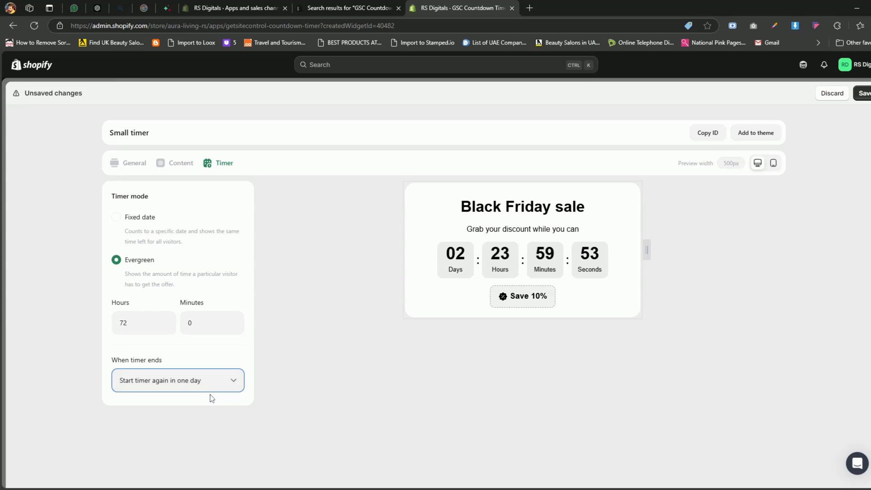
left_click(177, 381)
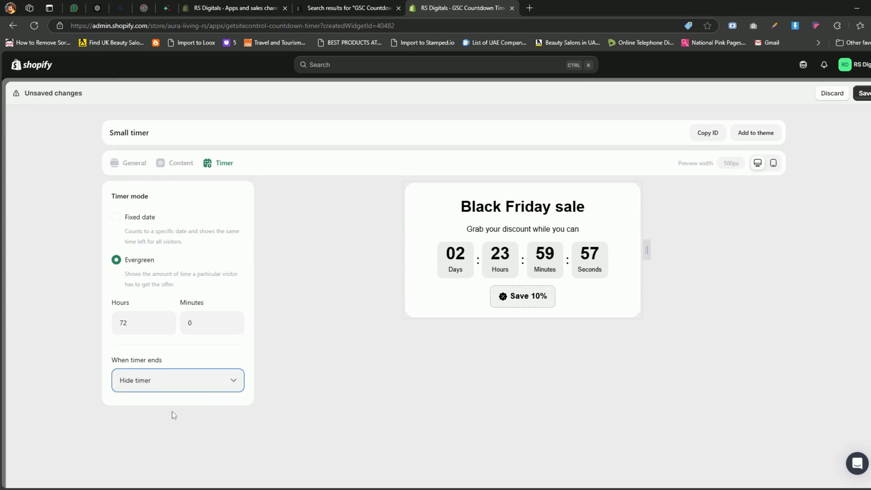
mouse_move(217, 389)
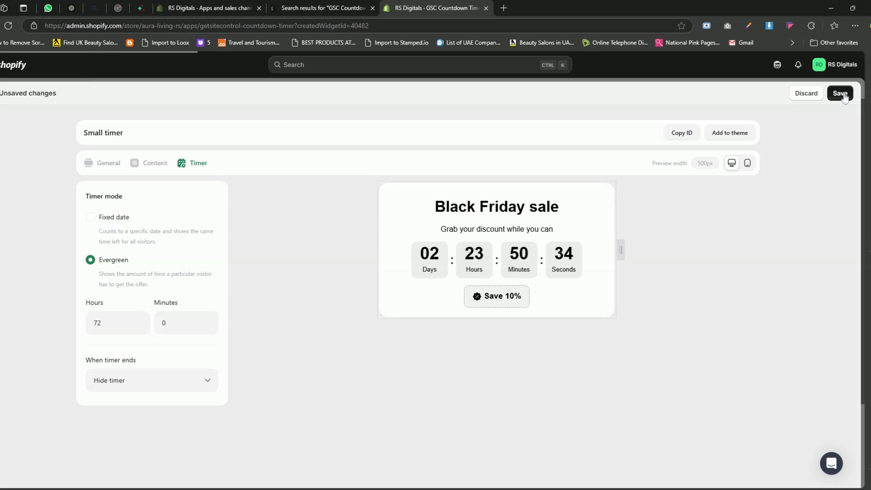
Save the Small timer, copy its widget ID and add it to the store theme
left_click(682, 133)
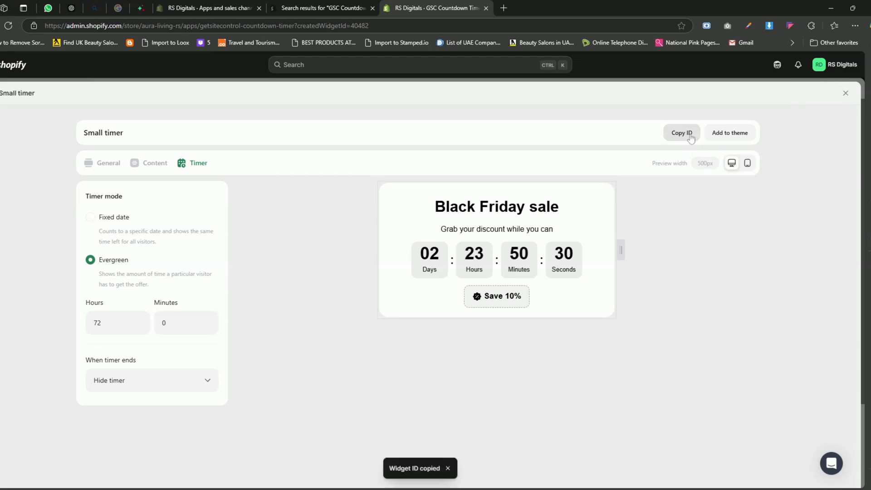
left_click(730, 132)
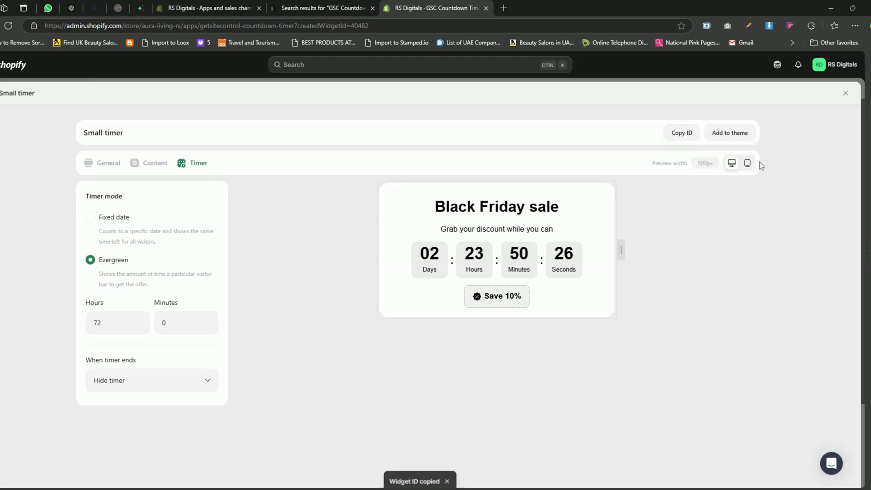
left_click(730, 132)
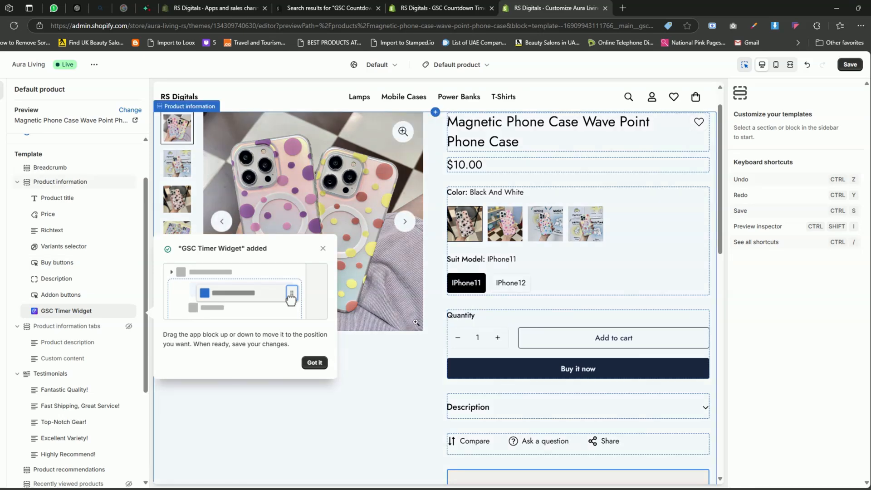
mouse_move(415, 326)
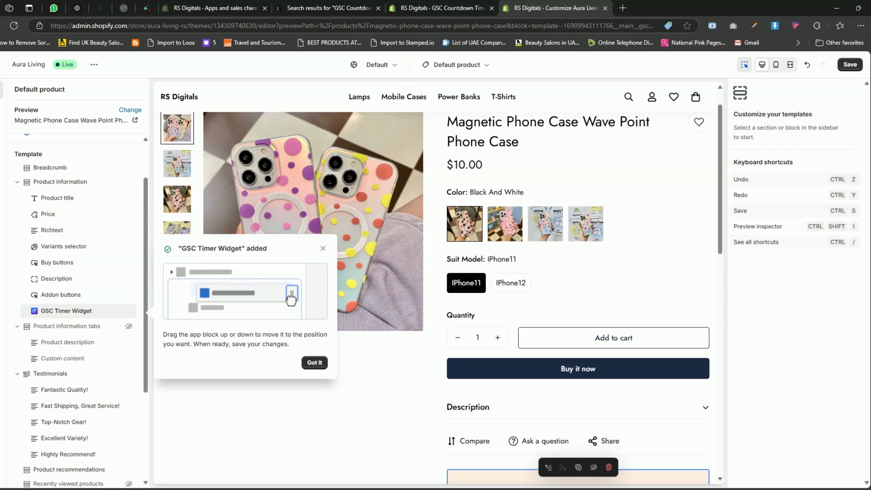
mouse_move(65, 317)
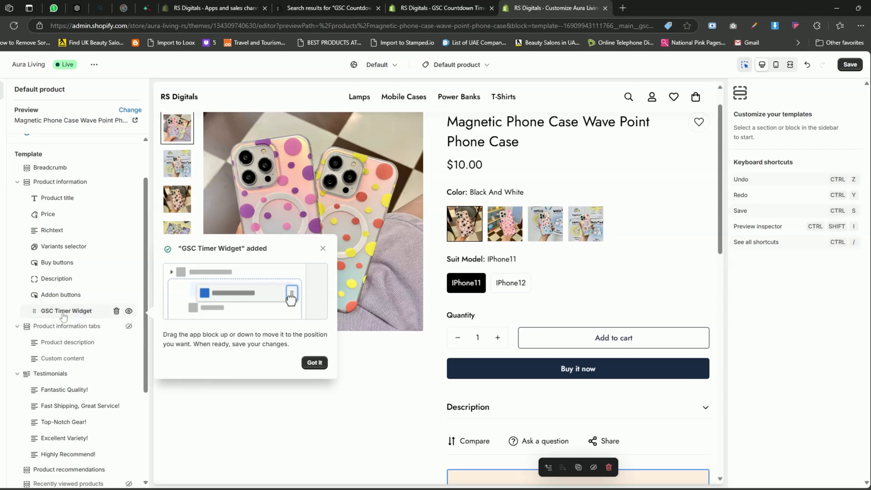
Paste widget ID GSC-SMALL-cMWaziiccgSl into the GSC Timer Widget block and save the product page
left_click(314, 362)
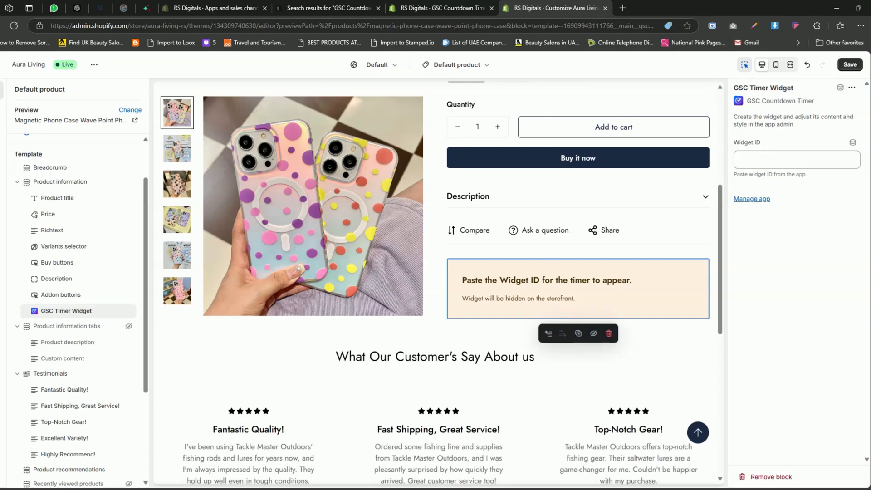
type("GSC-SMALL-cMWaziiccgSl")
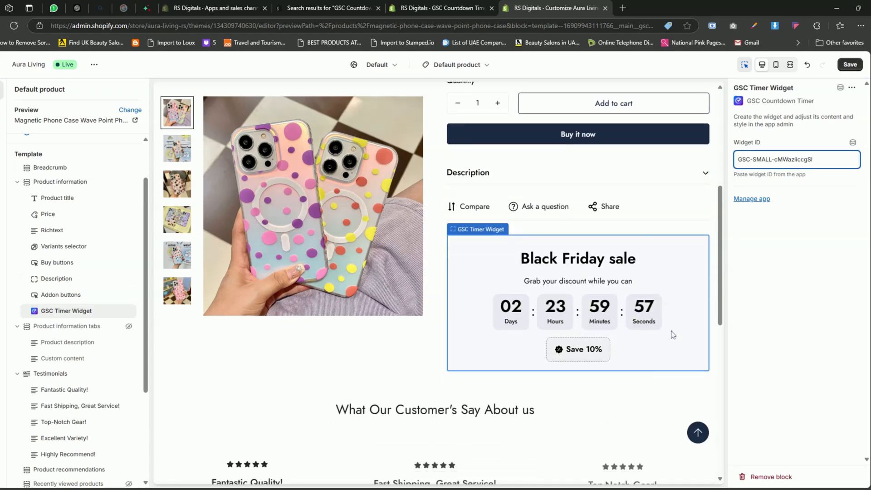
scroll("down", 3)
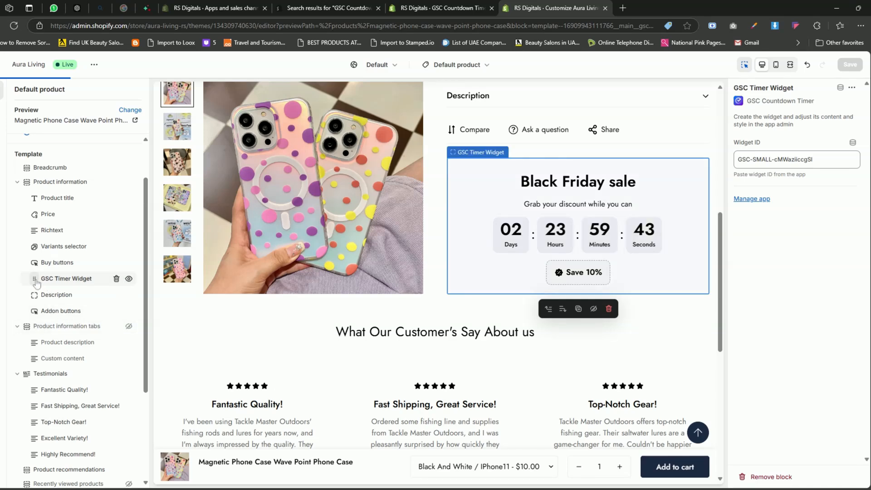
scroll("up", 3)
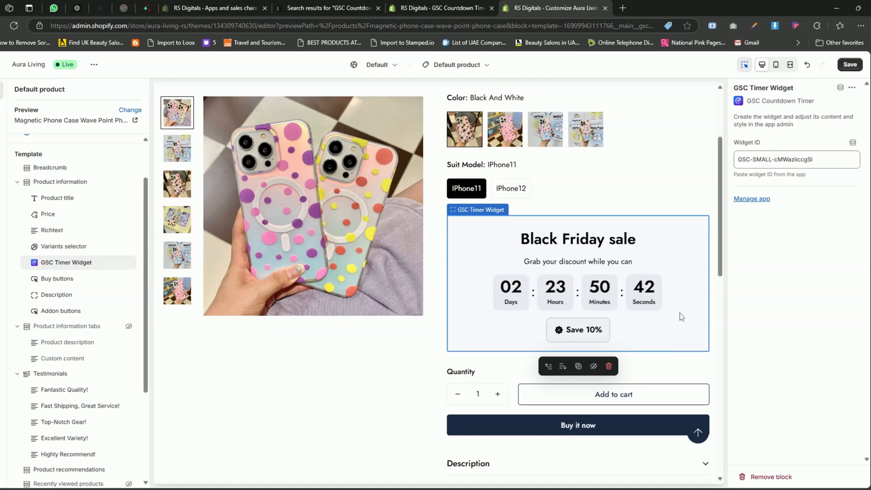
scroll("up", 3)
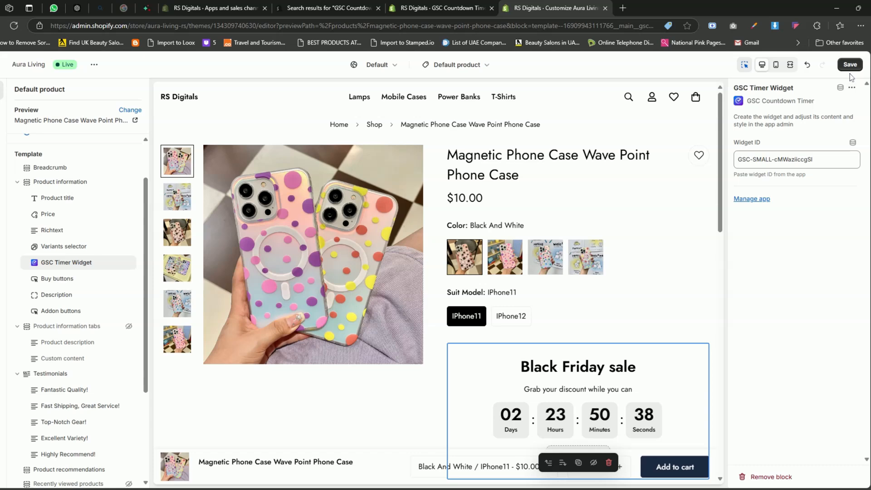
left_click(849, 64)
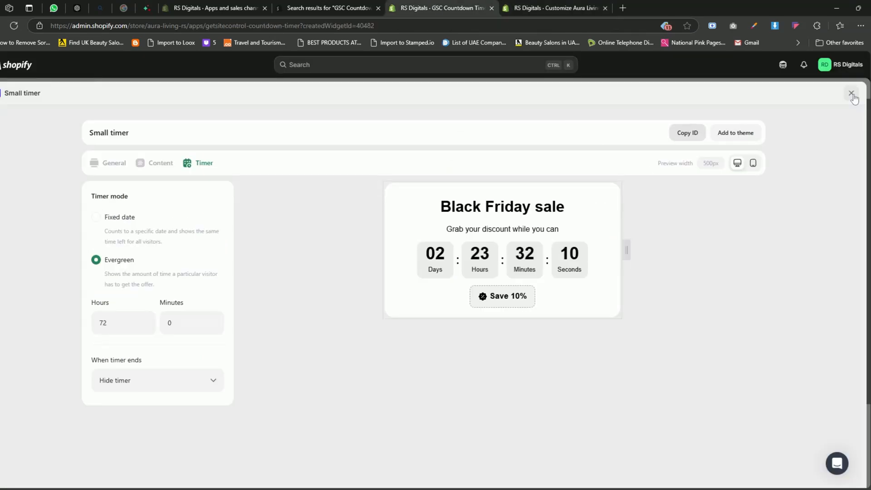
Close the Small timer editor and create a new Bar-style countdown widget
left_click(852, 94)
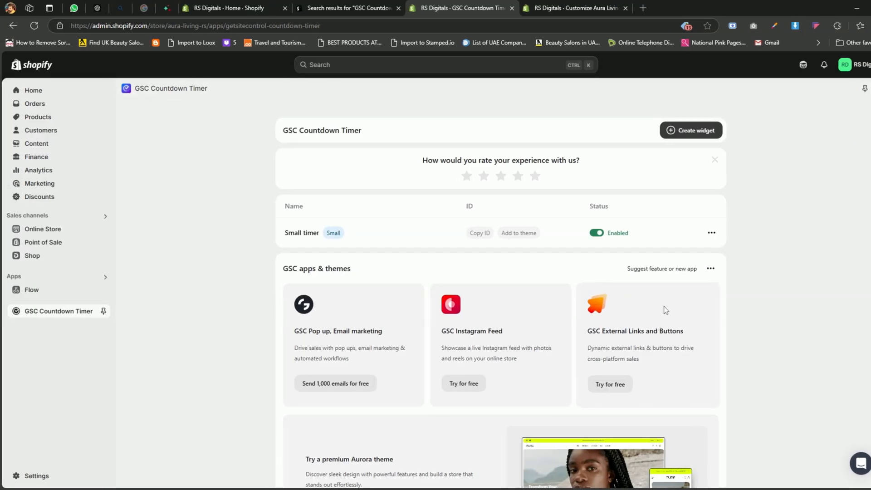
left_click(690, 130)
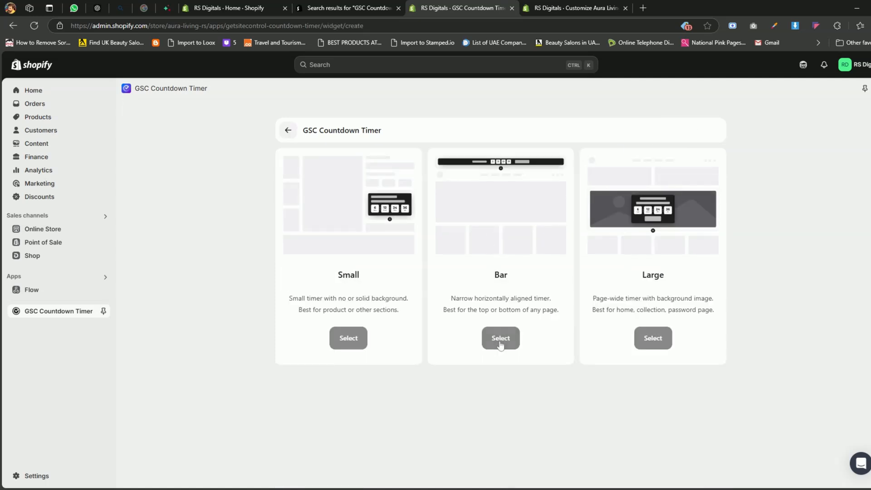
left_click(500, 338)
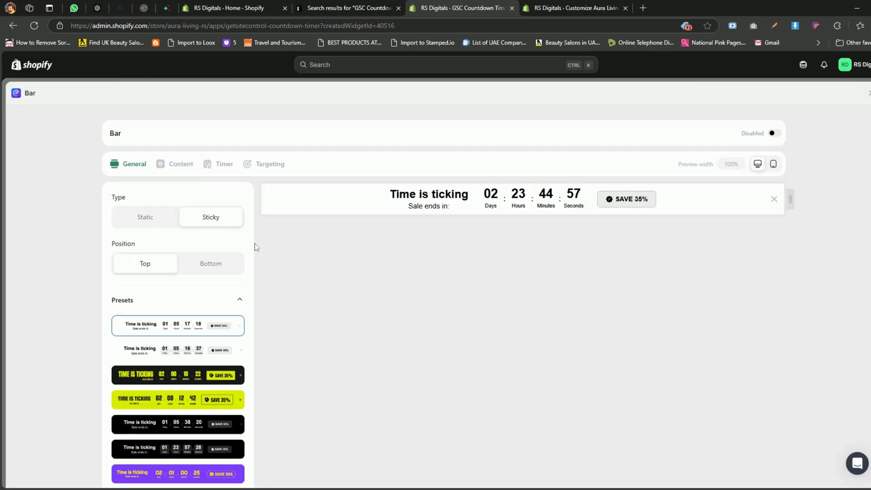
mouse_move(202, 283)
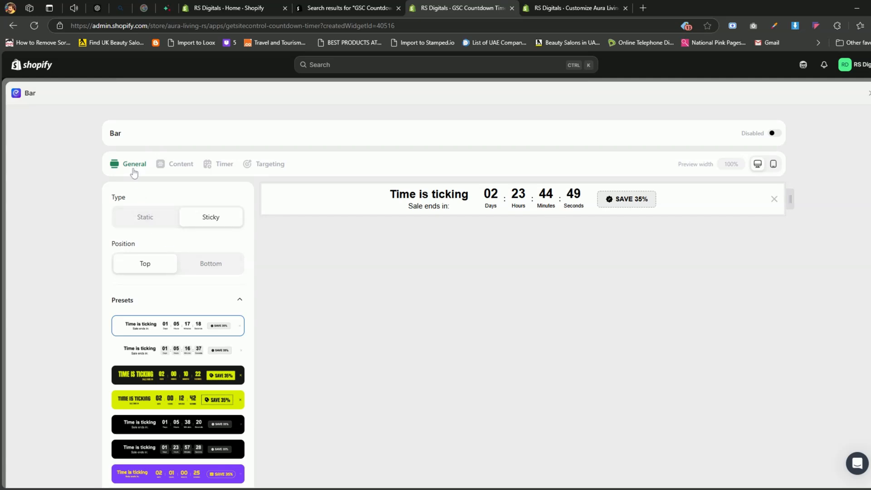
mouse_move(194, 373)
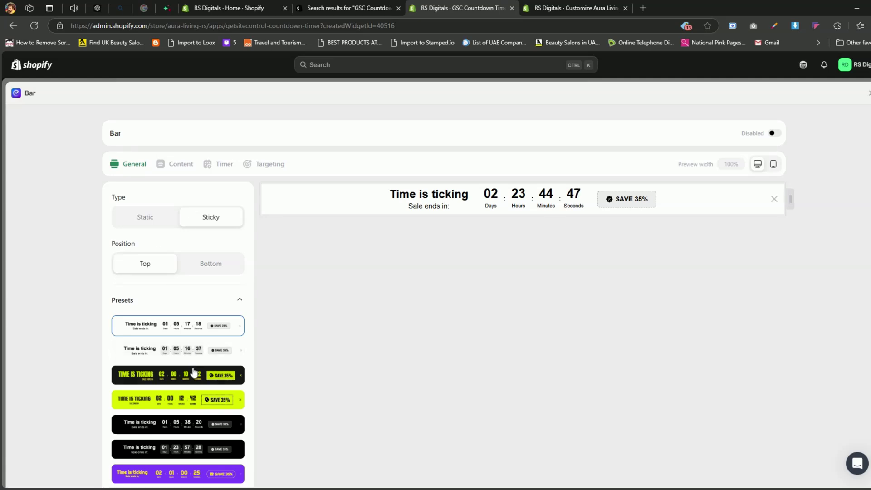
Apply the black-and-yellow TIME IS TICKING preset and review Content, Timer and Targeting settings
left_click(177, 375)
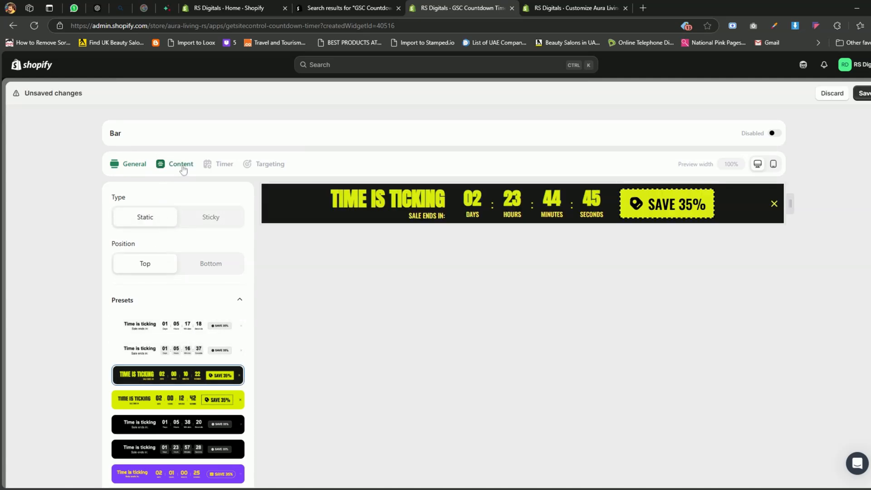
left_click(181, 164)
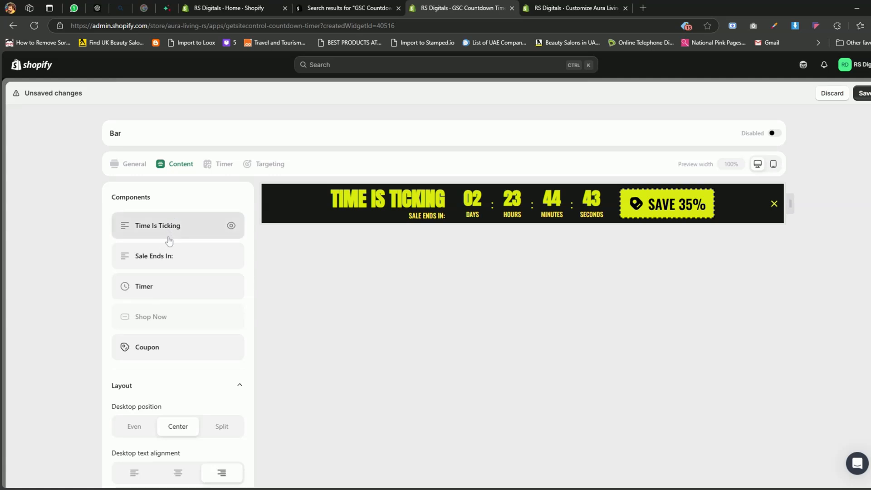
mouse_move(170, 293)
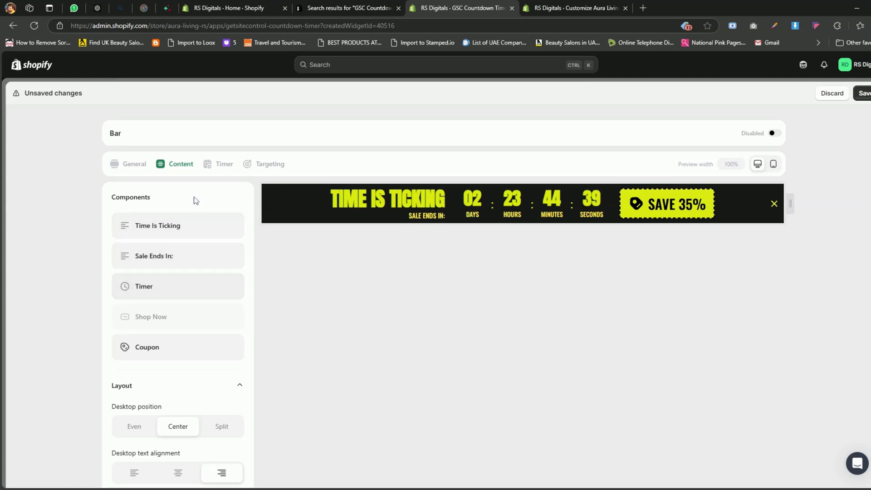
left_click(223, 164)
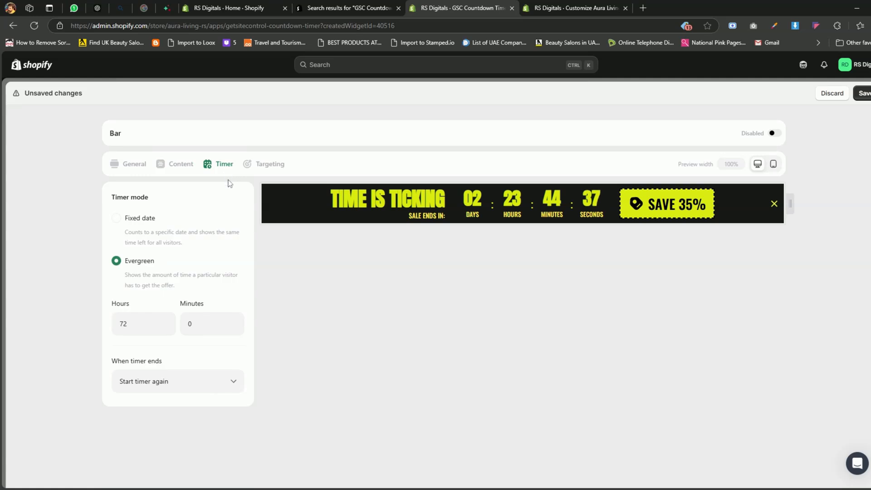
mouse_move(261, 172)
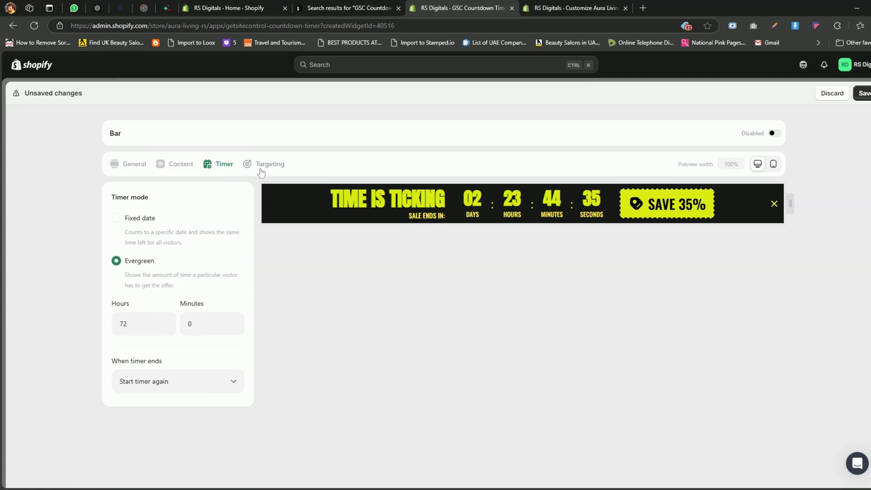
left_click(270, 165)
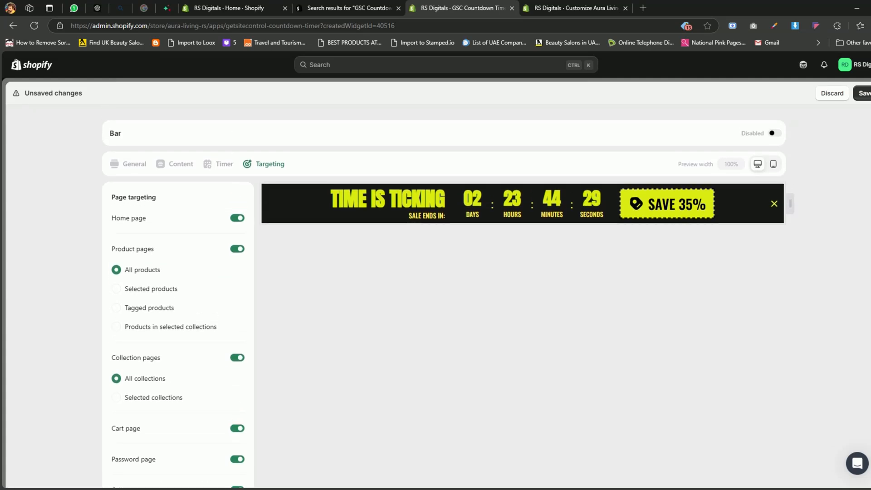
mouse_move(661, 294)
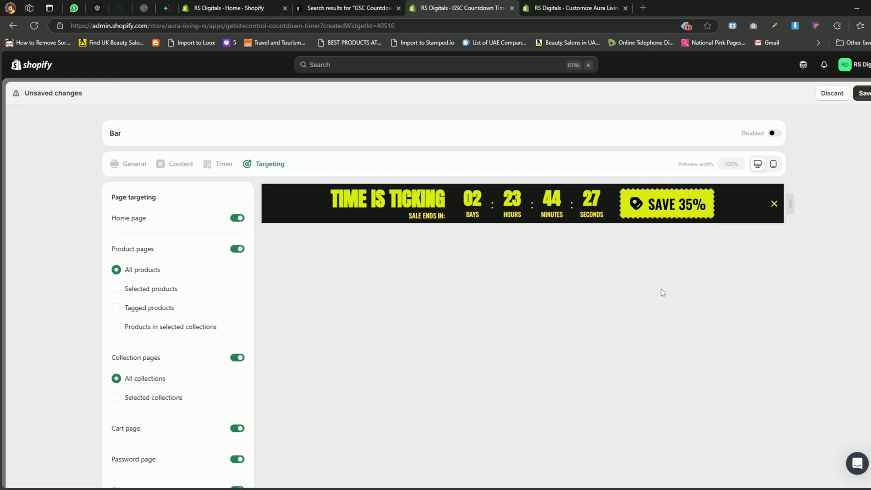
Enable and save the Bar widget, then return to the admin home
left_click(771, 133)
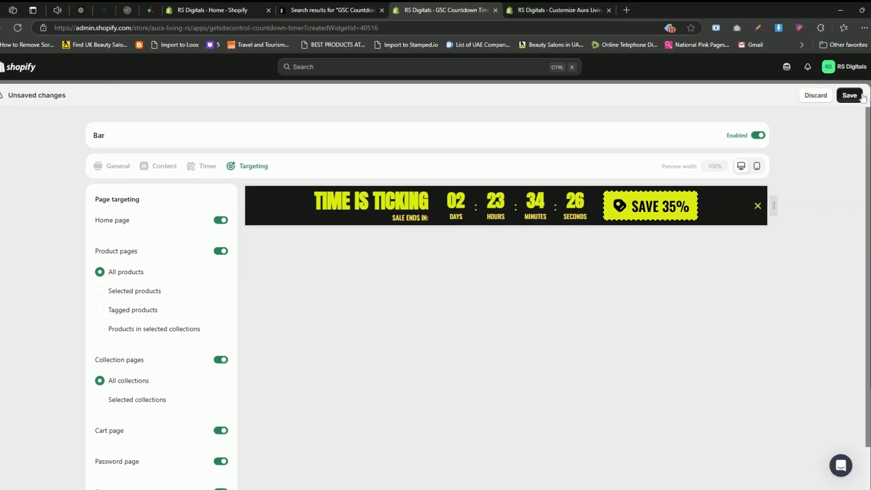
left_click(849, 96)
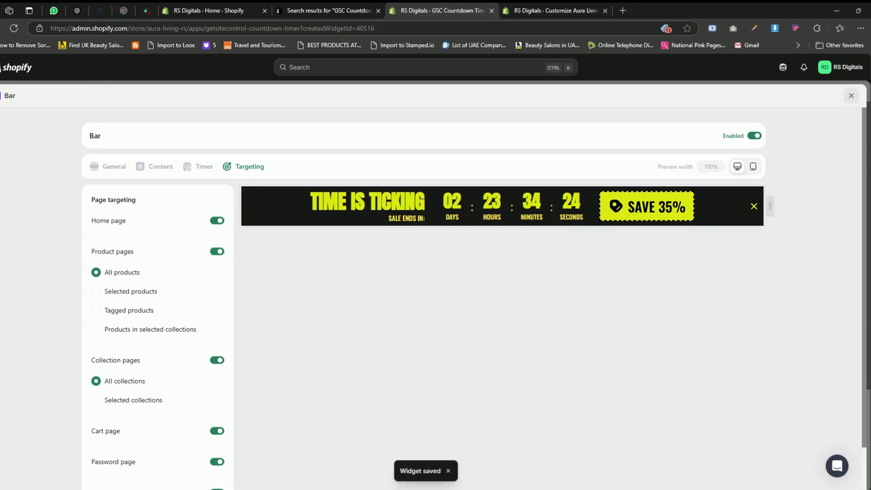
left_click(211, 11)
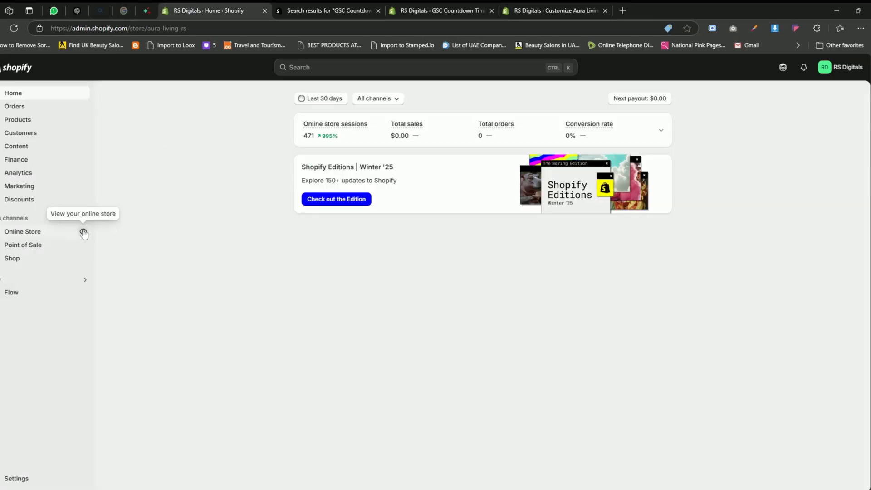
Open the live storefront showing the black-and-yellow countdown bar at the top
left_click(83, 231)
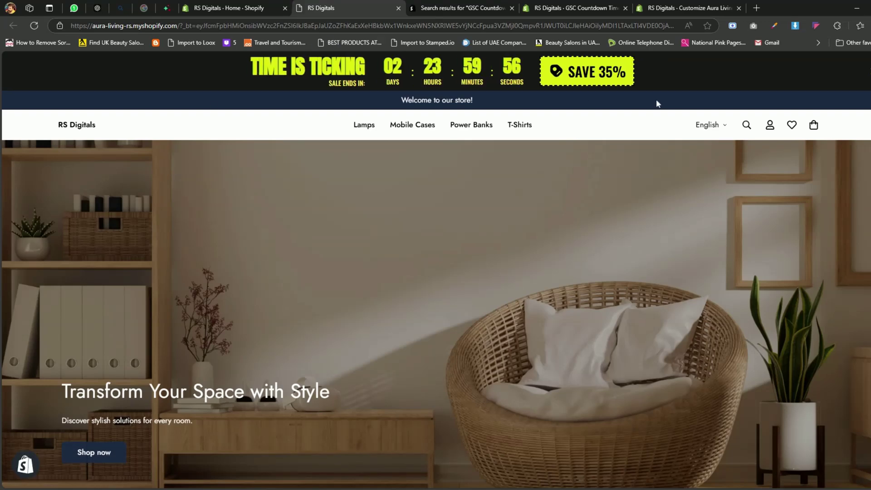
mouse_move(696, 77)
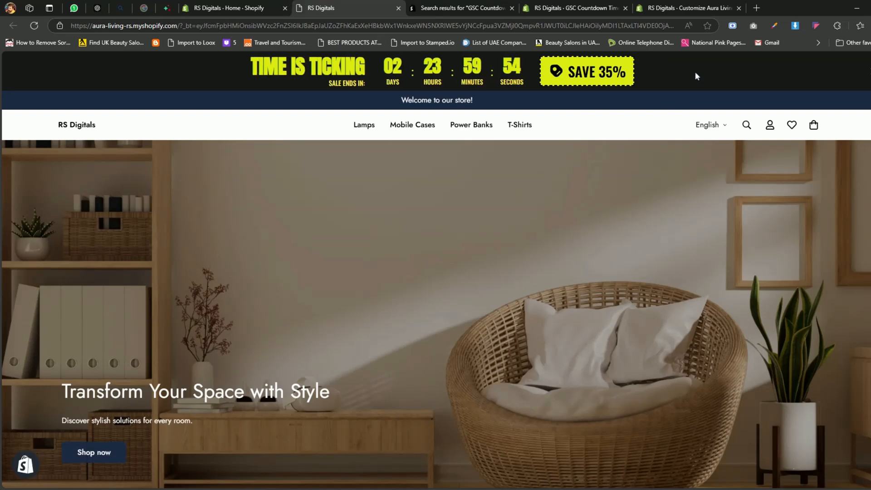
mouse_move(684, 76)
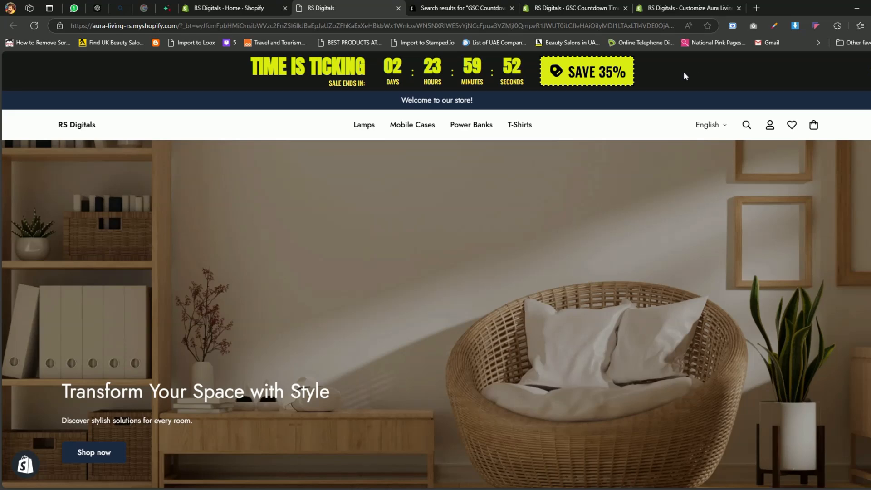
mouse_move(671, 76)
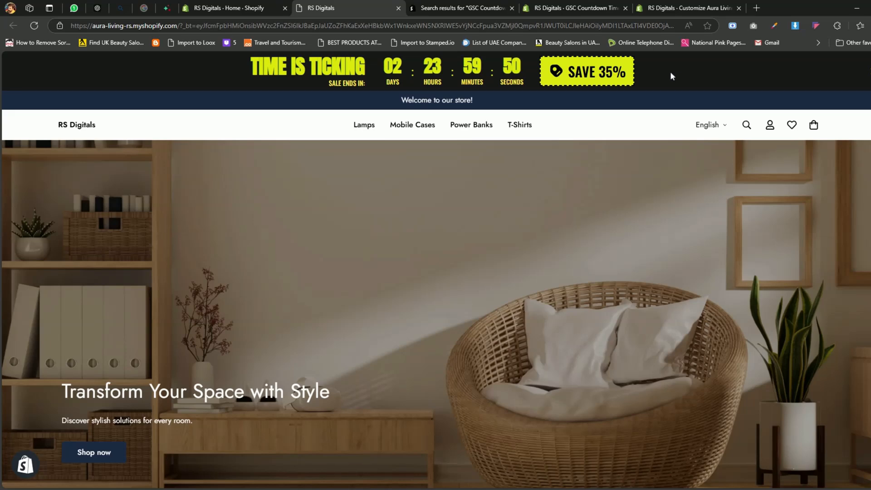